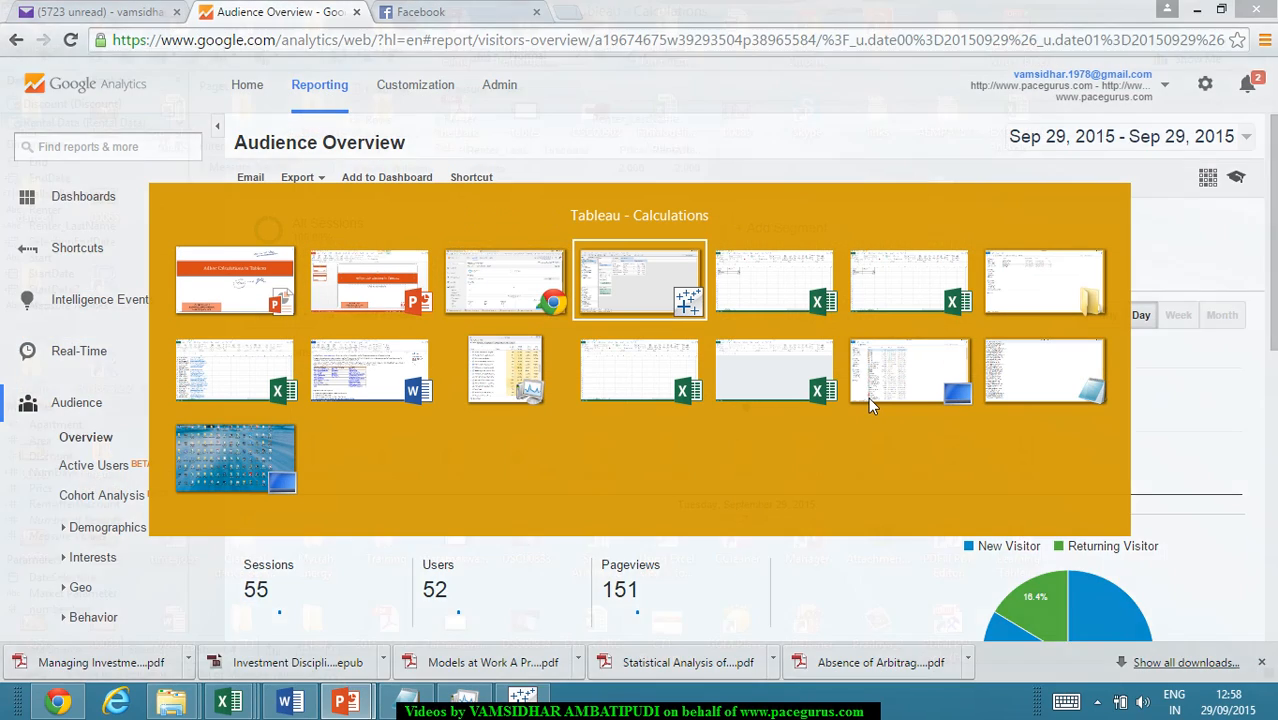
# Switch to the Tableau Calculations workbook and add a new blank worksheet, Sheet 5
pyautogui.click(640, 280)
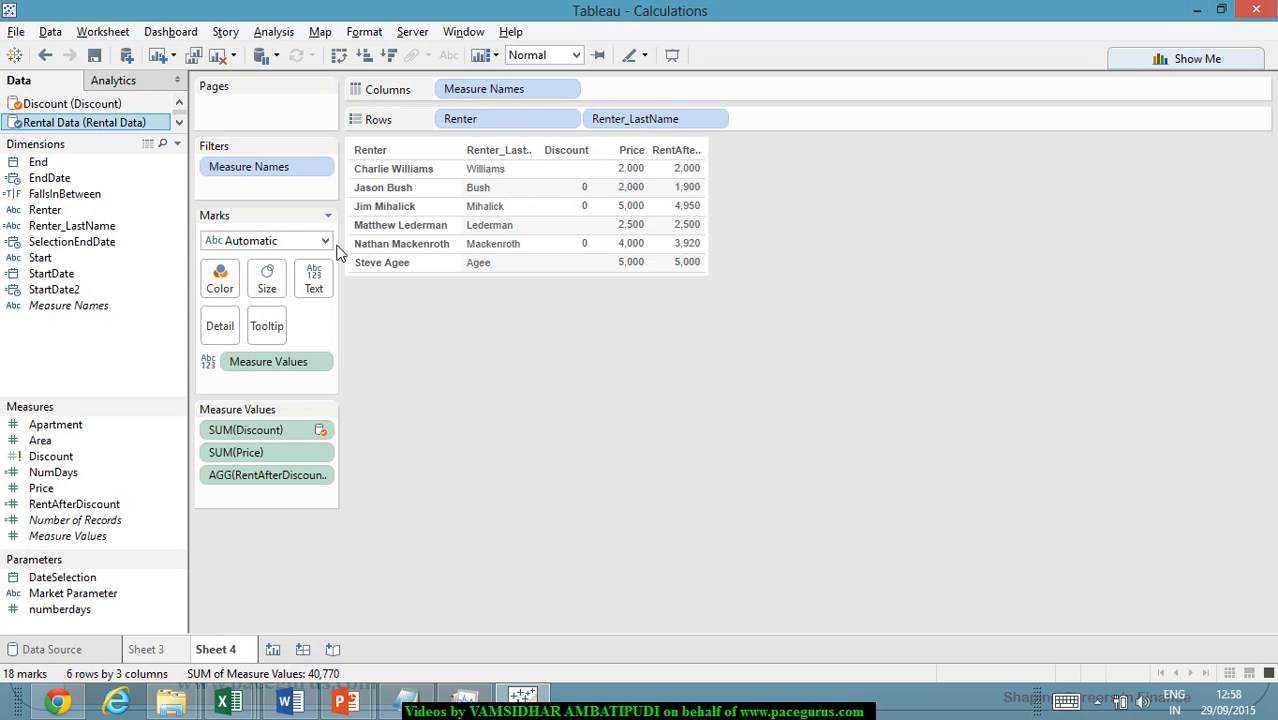
pyautogui.click(292, 648)
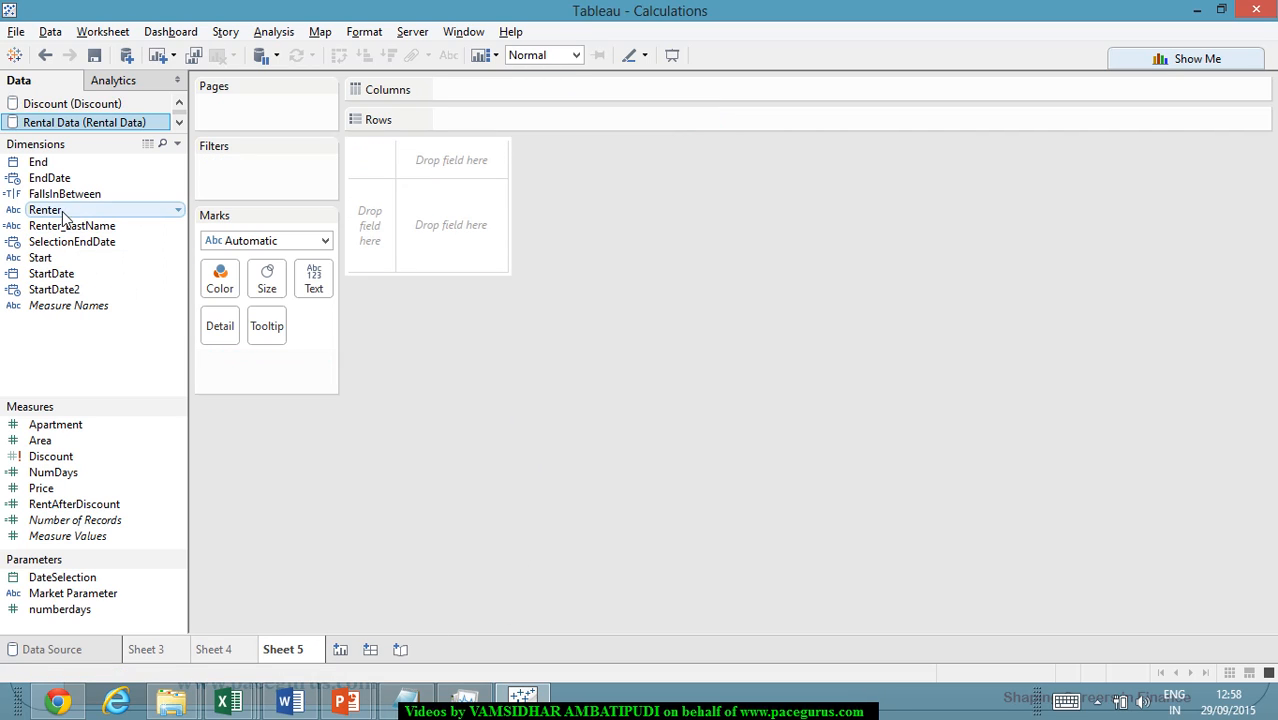
# Place Renter on Rows so each of the six renters gets its own row
pyautogui.moveTo(44, 210); pyautogui.dragTo(508, 120)
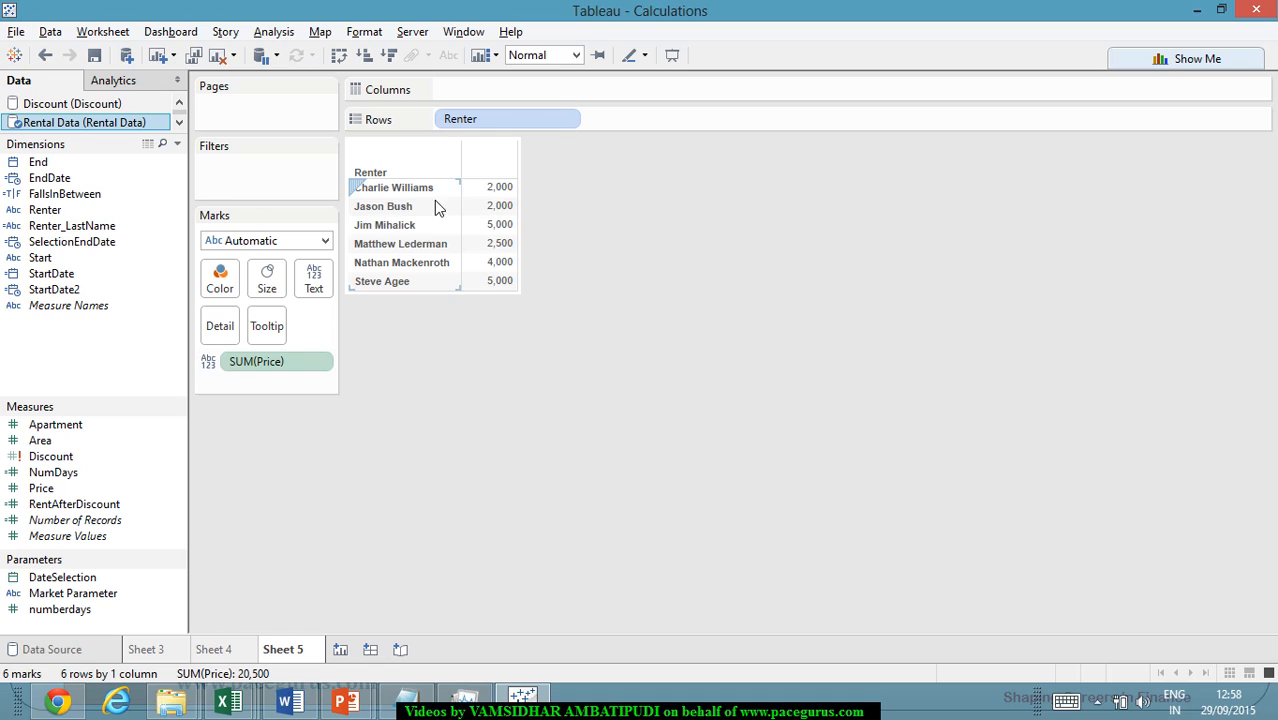
pyautogui.moveTo(800, 290)
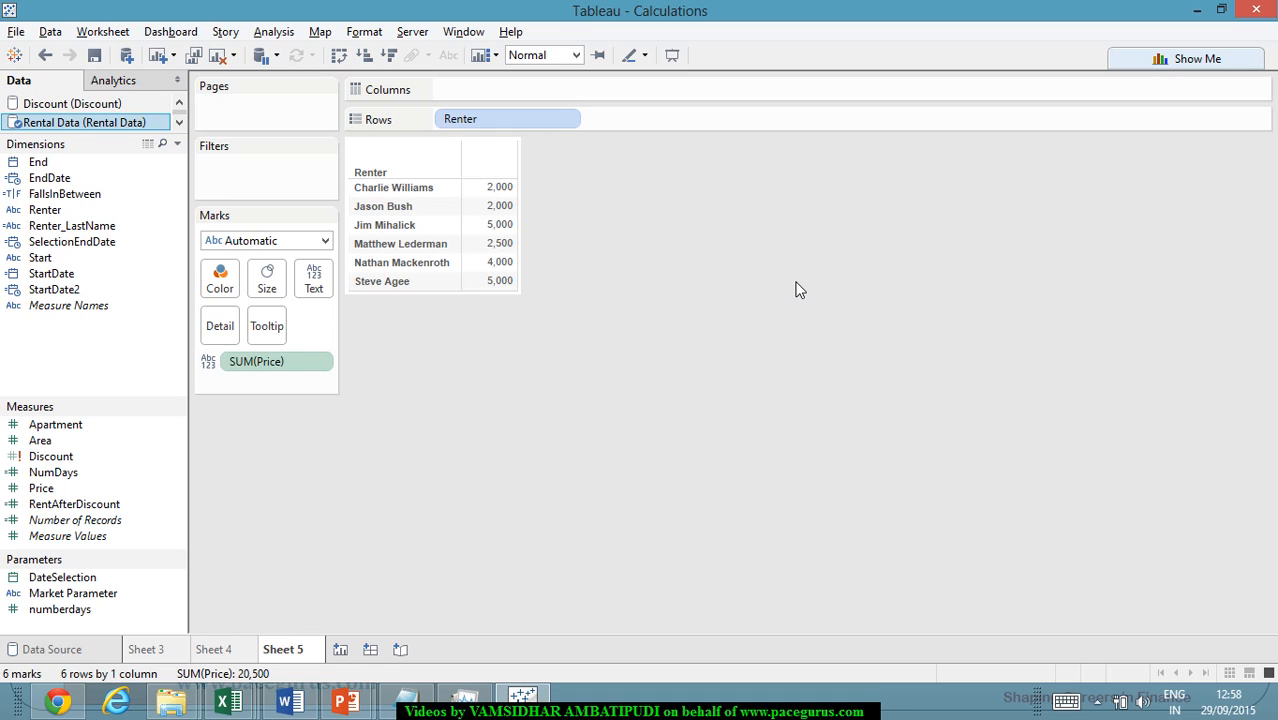
pyautogui.moveTo(1132, 52)
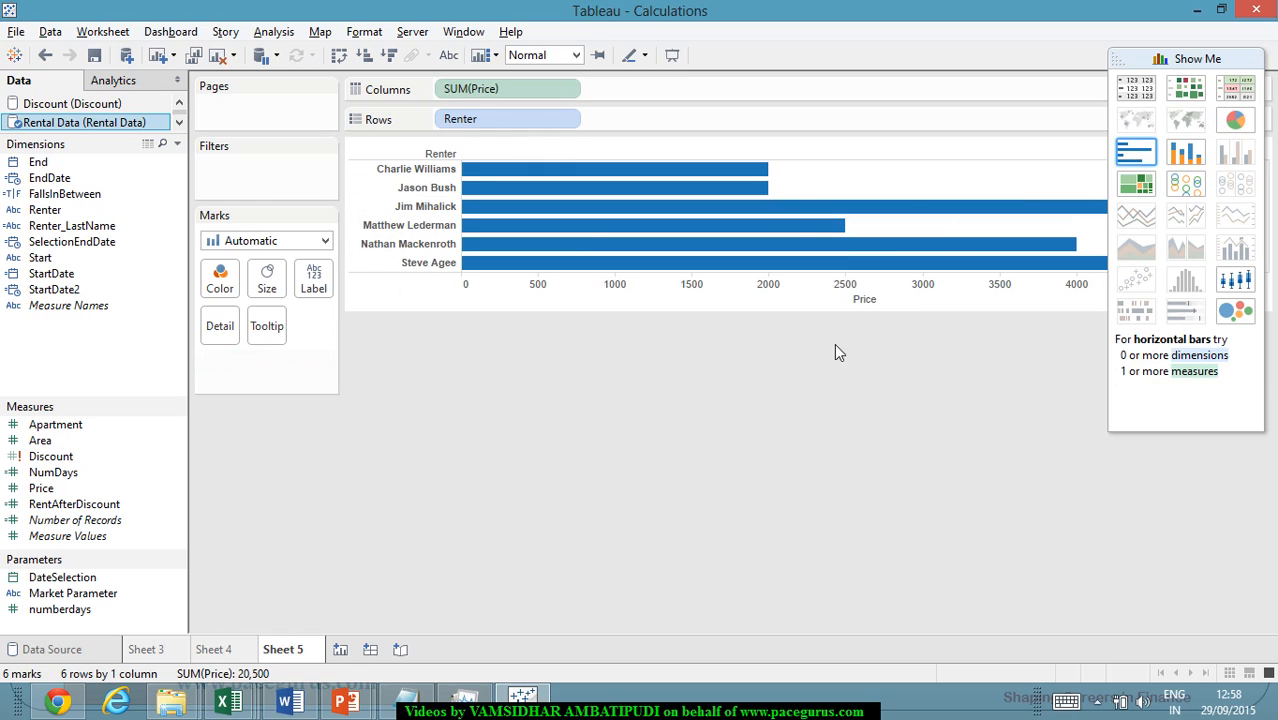
pyautogui.moveTo(768, 424)
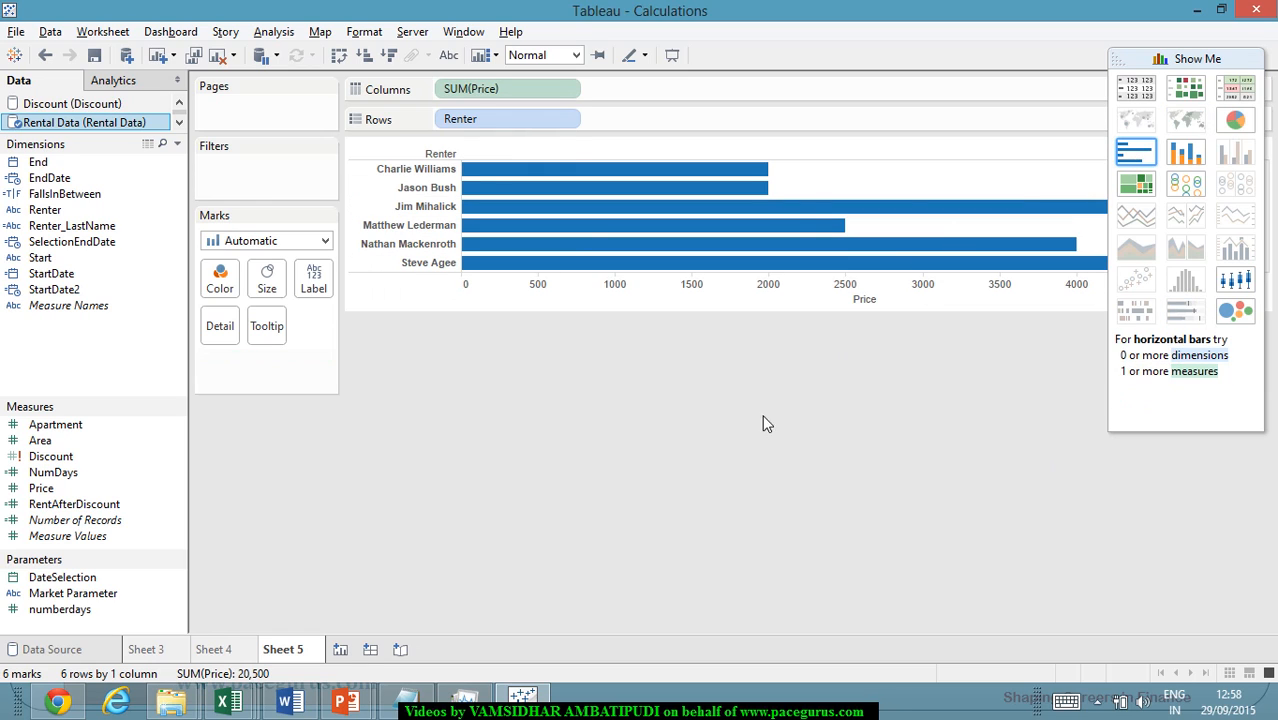
pyautogui.moveTo(752, 444)
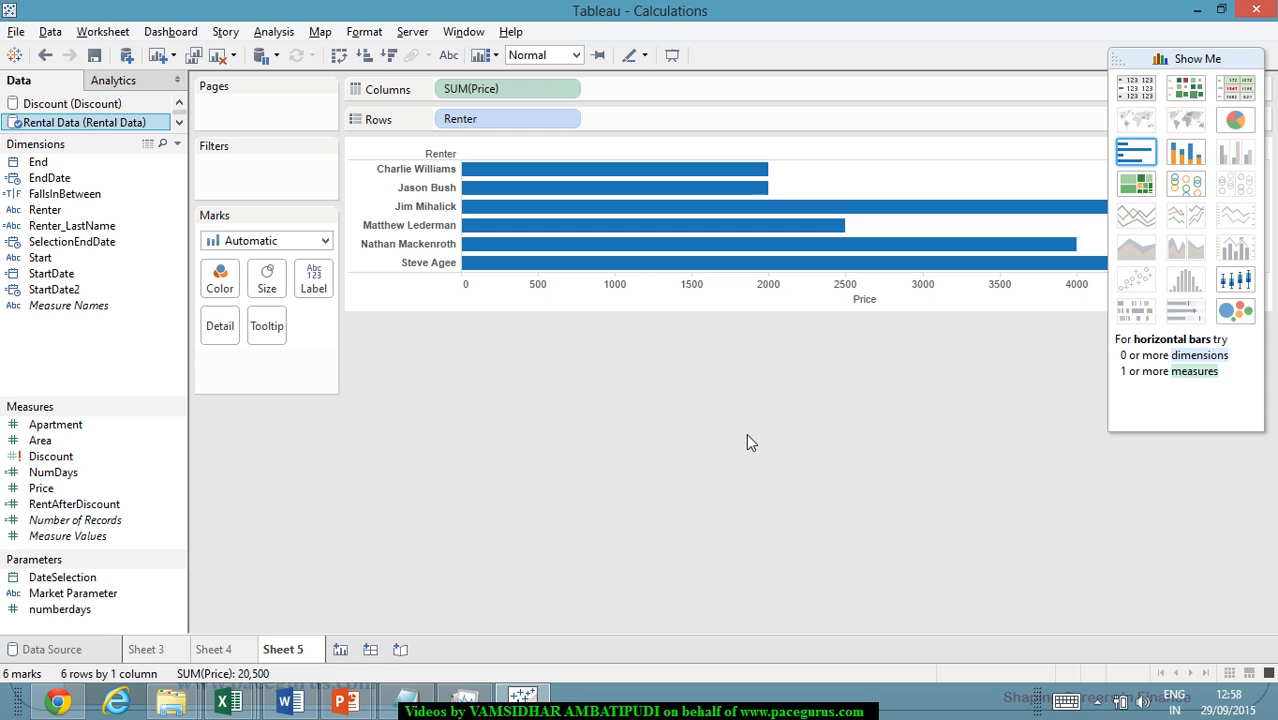
pyautogui.moveTo(688, 428)
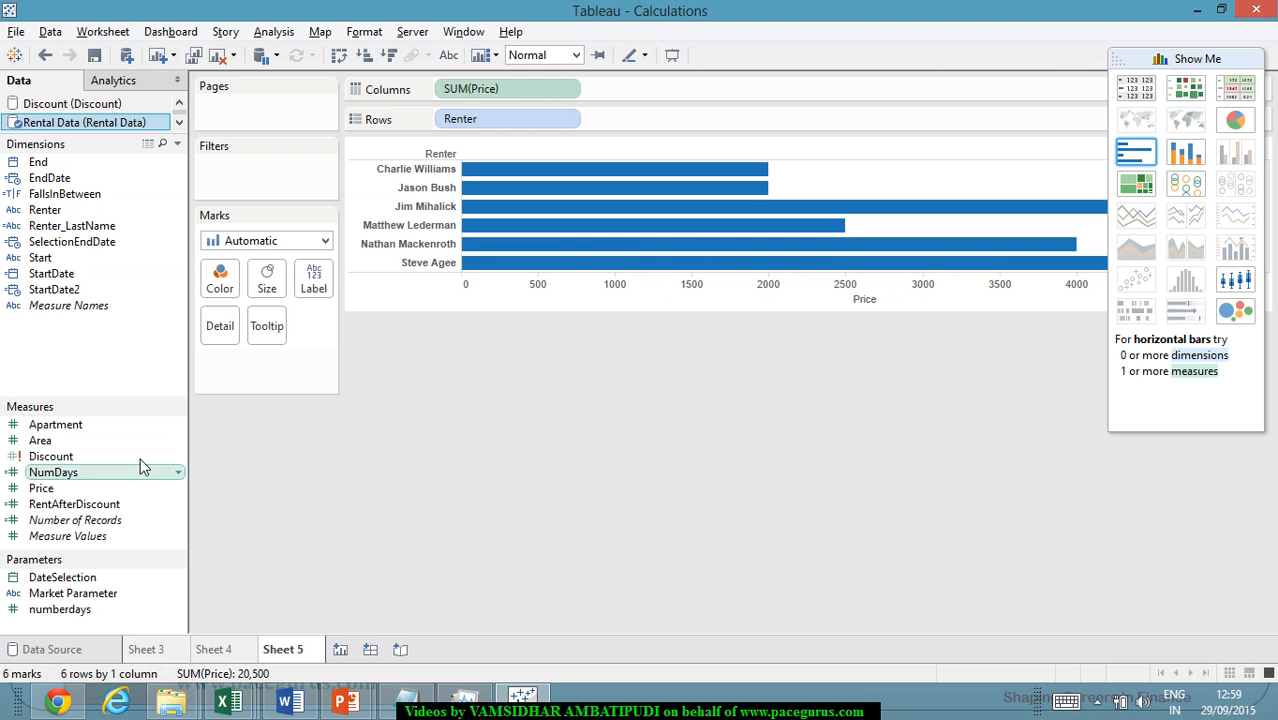
pyautogui.moveTo(88, 280)
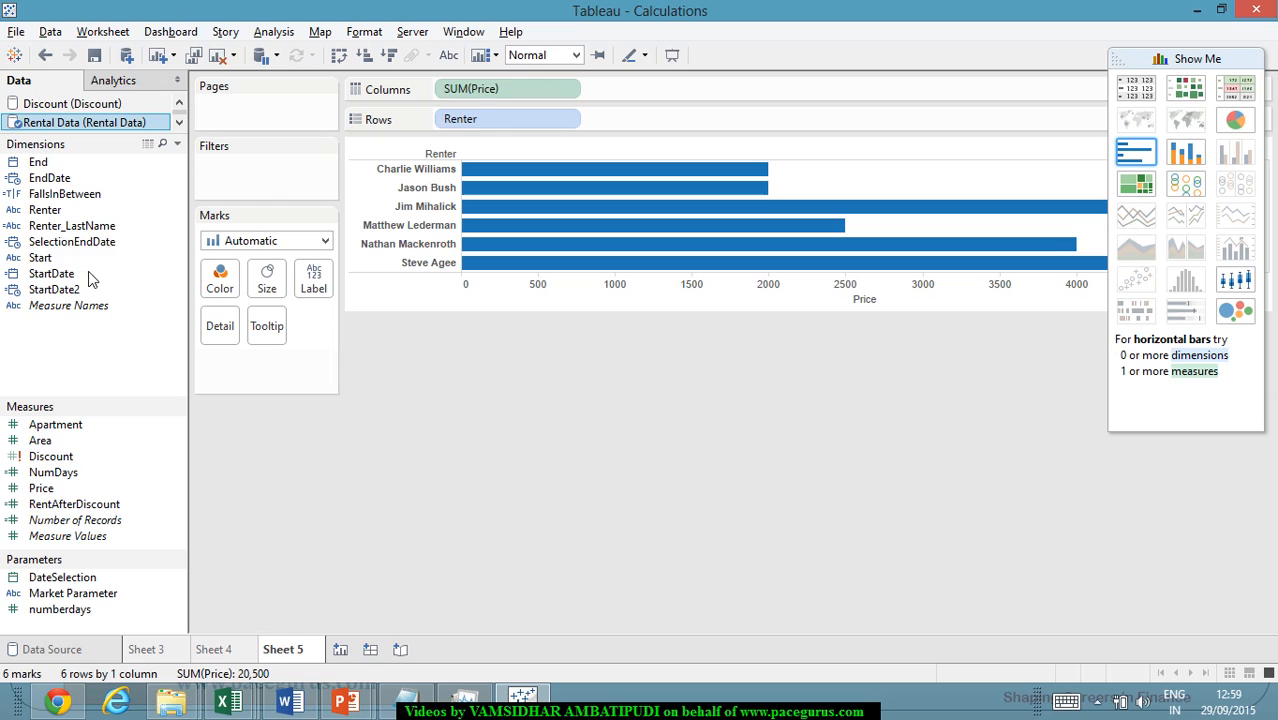
pyautogui.moveTo(108, 348)
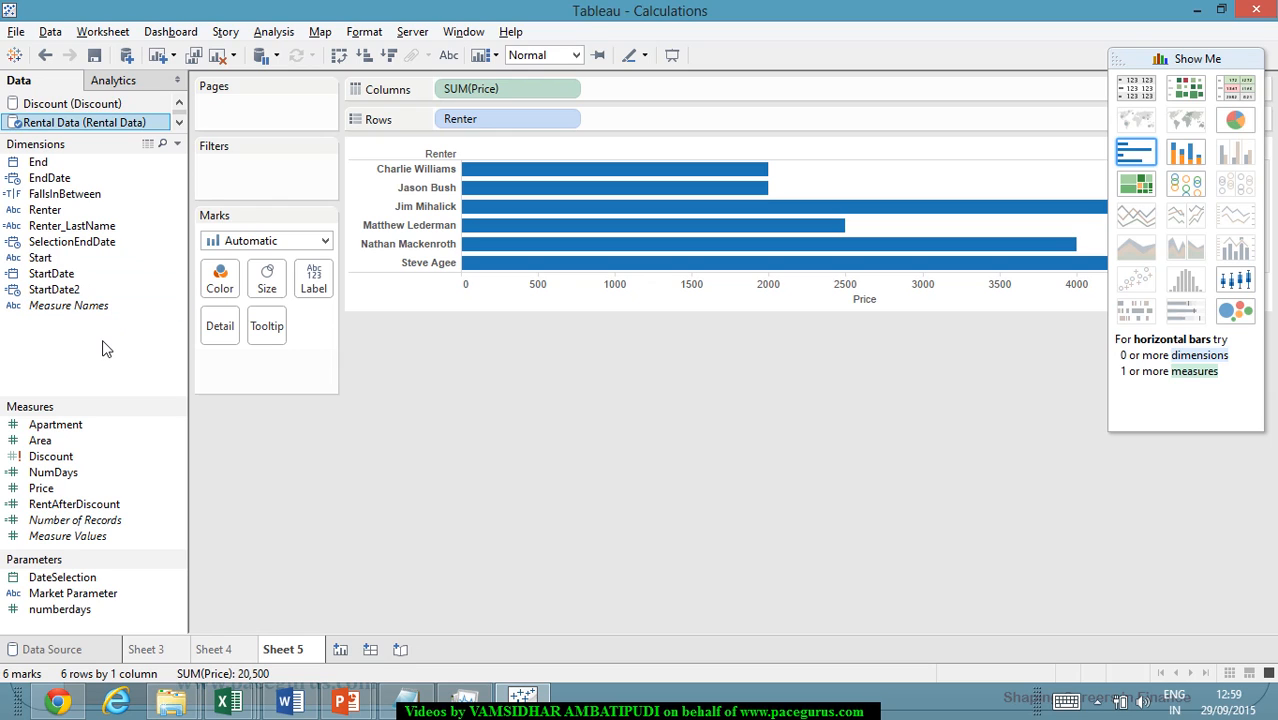
# Start a new calculated field and name it Above3000
pyautogui.rightClick(100, 350)
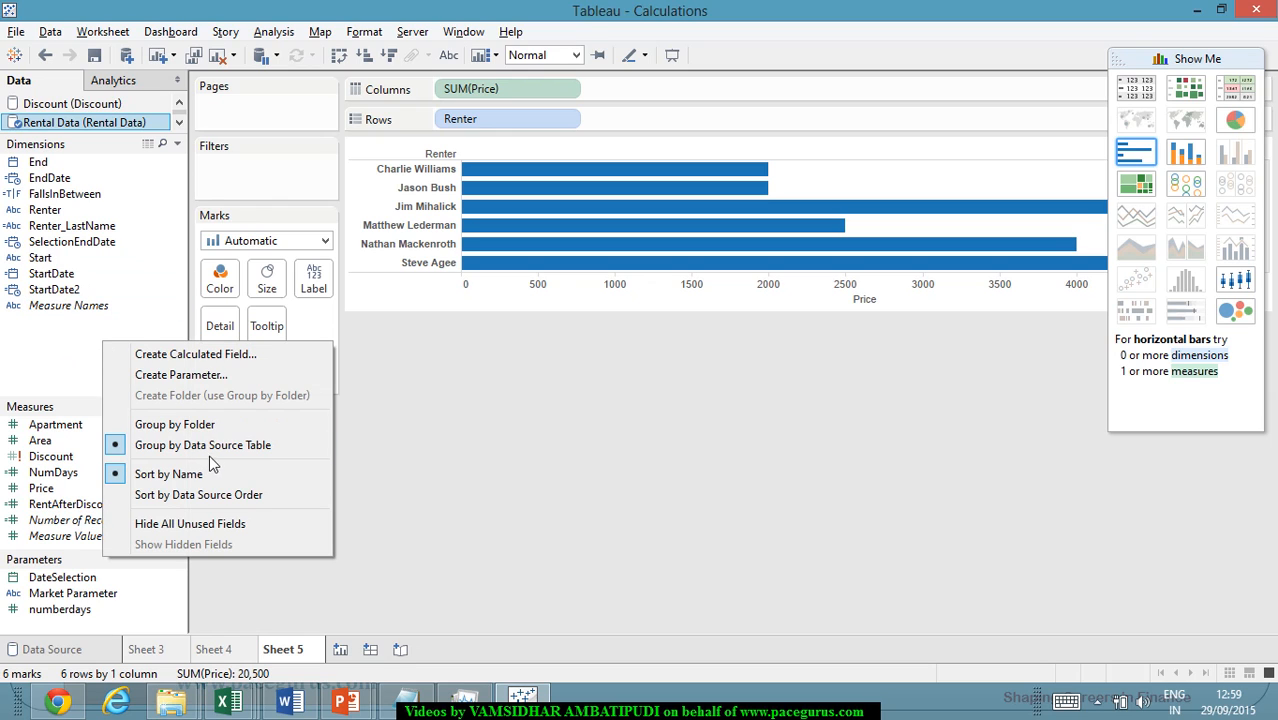
pyautogui.moveTo(256, 396)
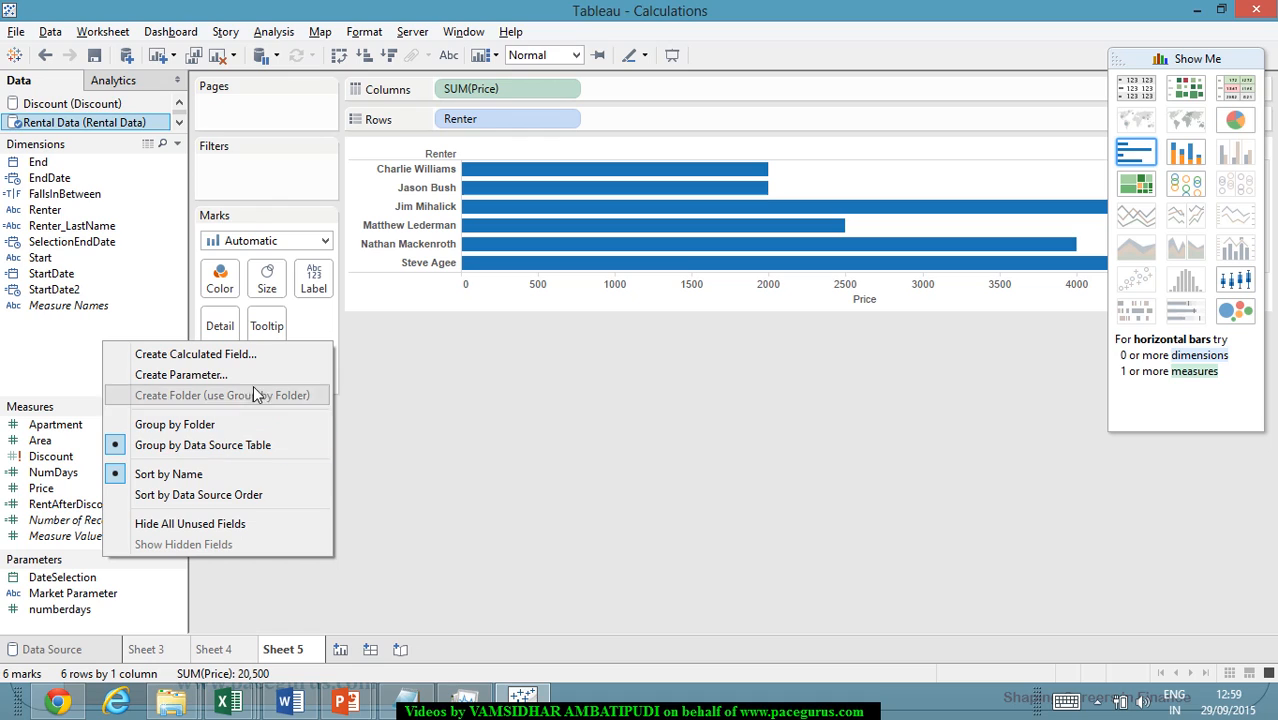
pyautogui.click(196, 352)
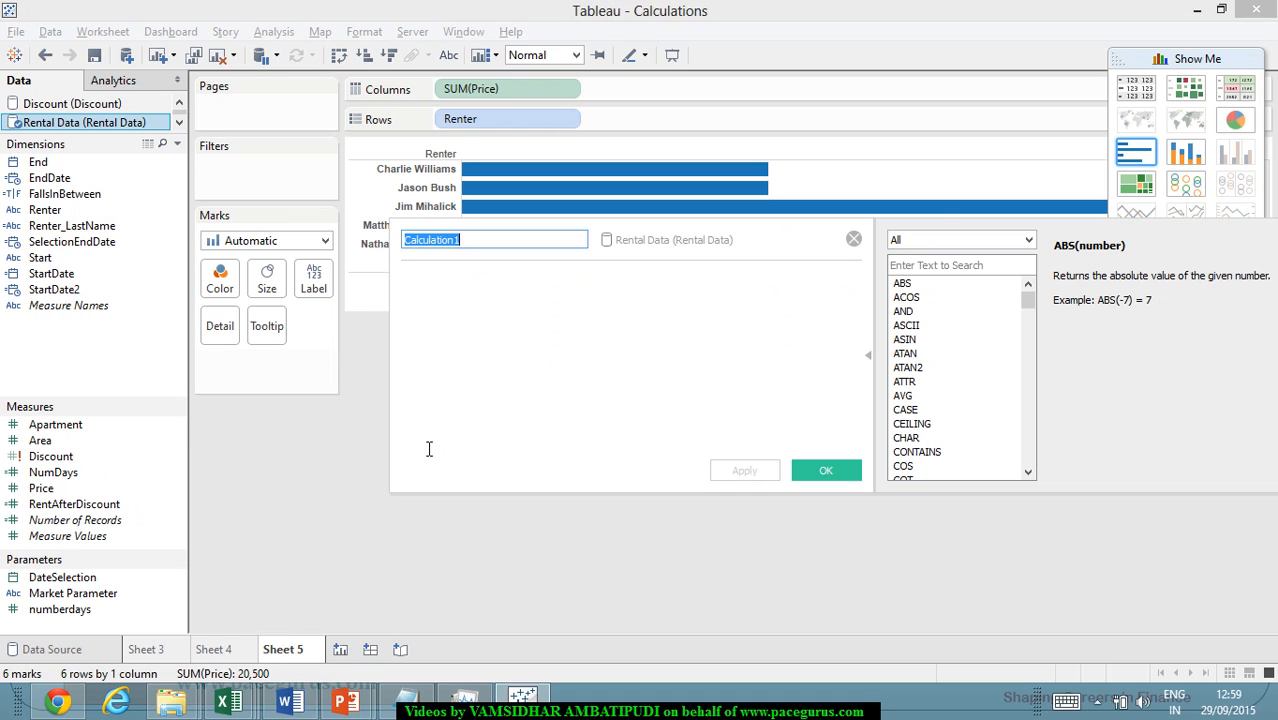
pyautogui.write('Hi')
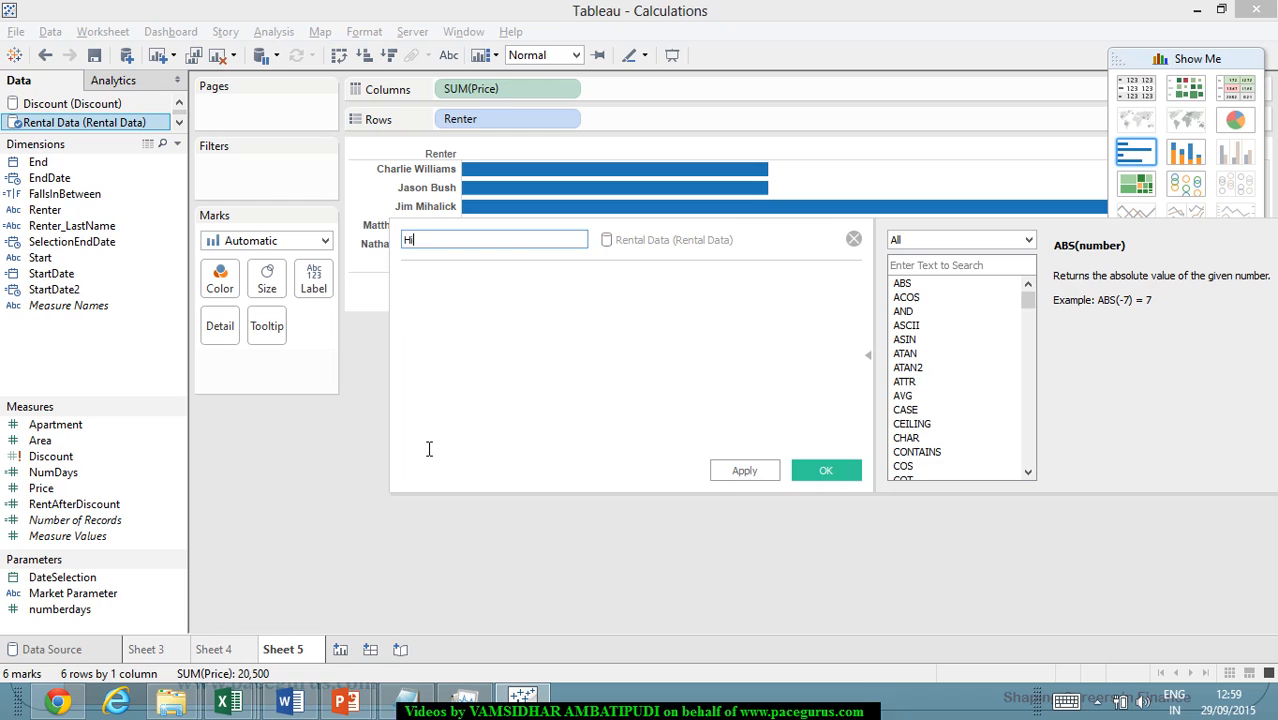
pyautogui.write('gherthan')
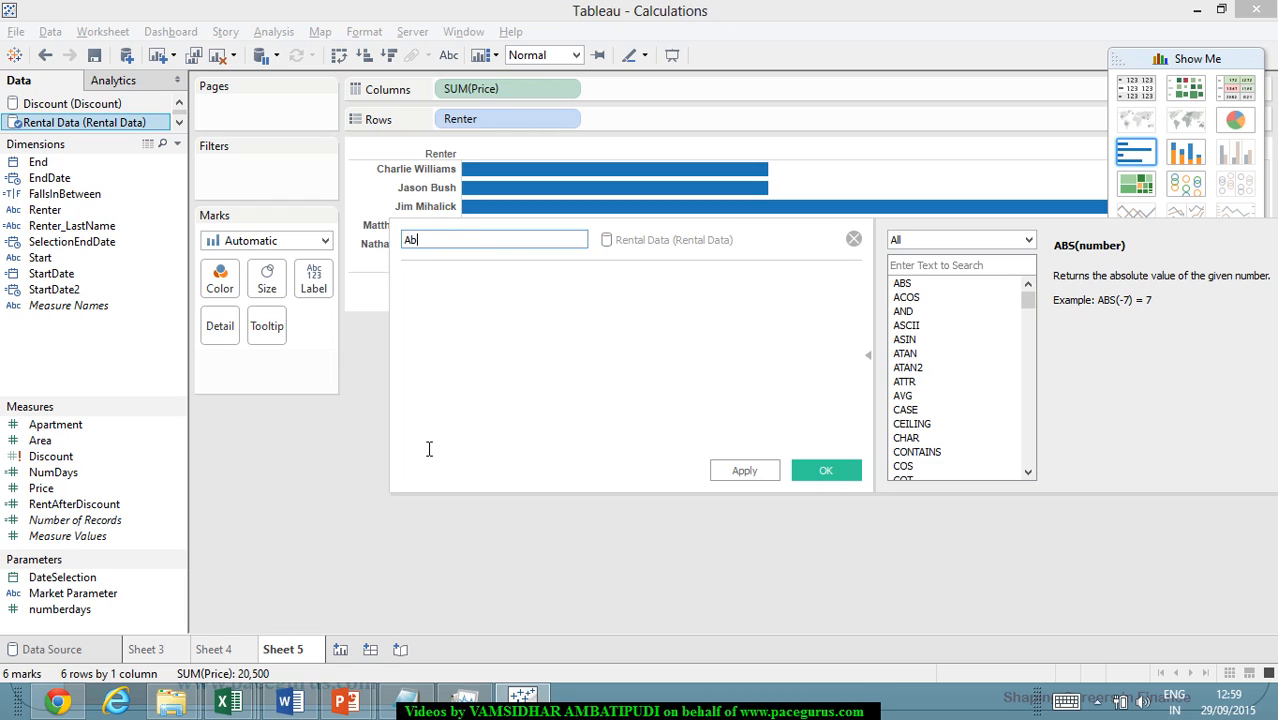
pyautogui.write('Above3000')
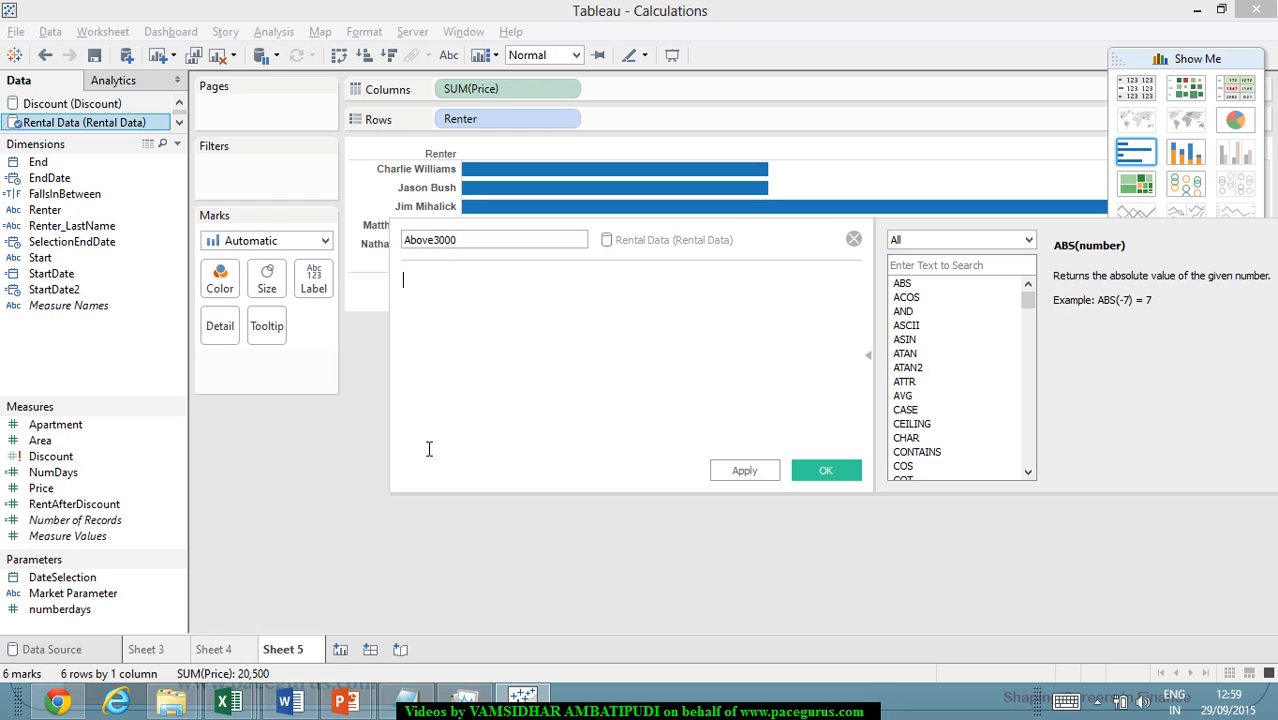
# Enter the formula [Price]>3000 and apply the Above3000 calculation
pyautogui.write('PR')
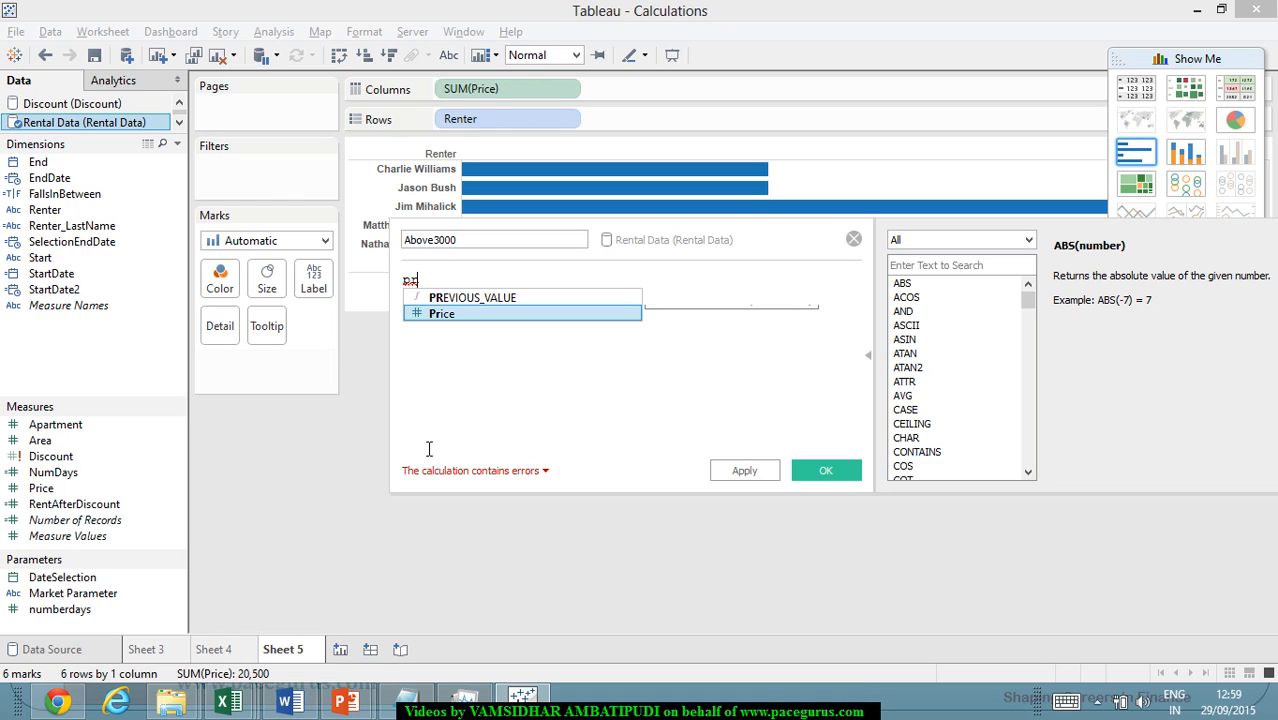
pyautogui.doubleClick(440, 312)
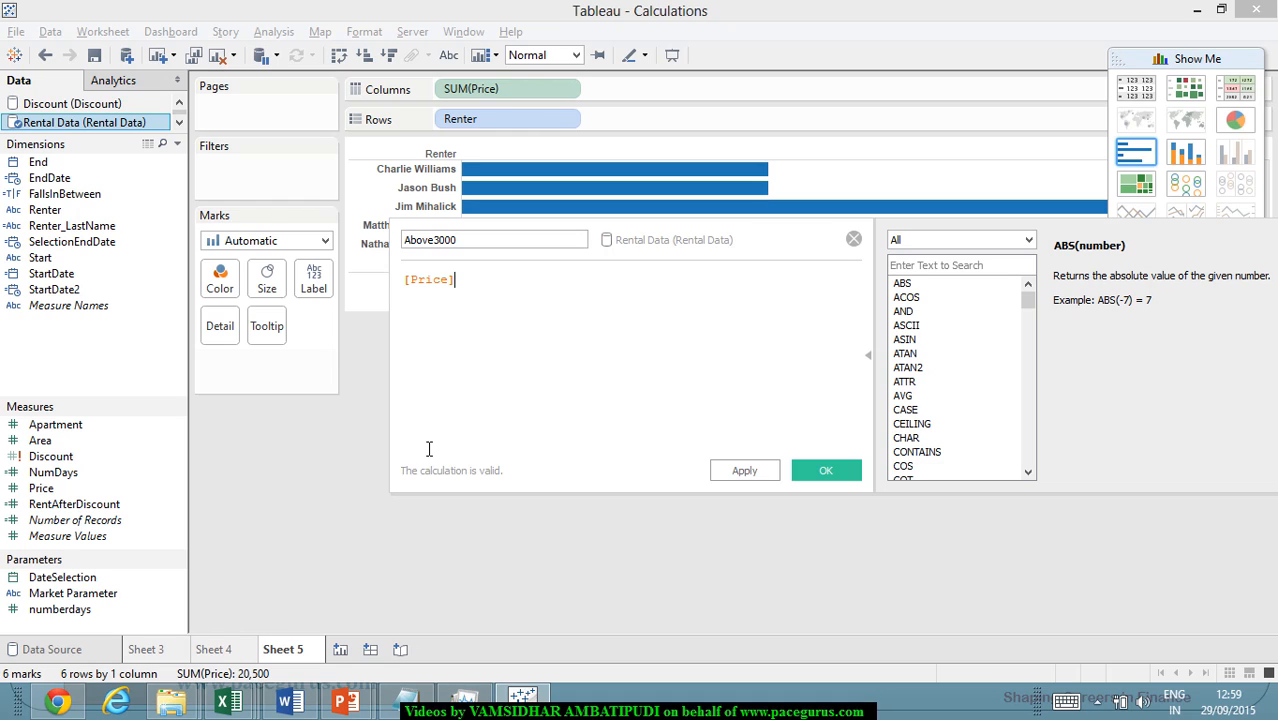
pyautogui.write('>')
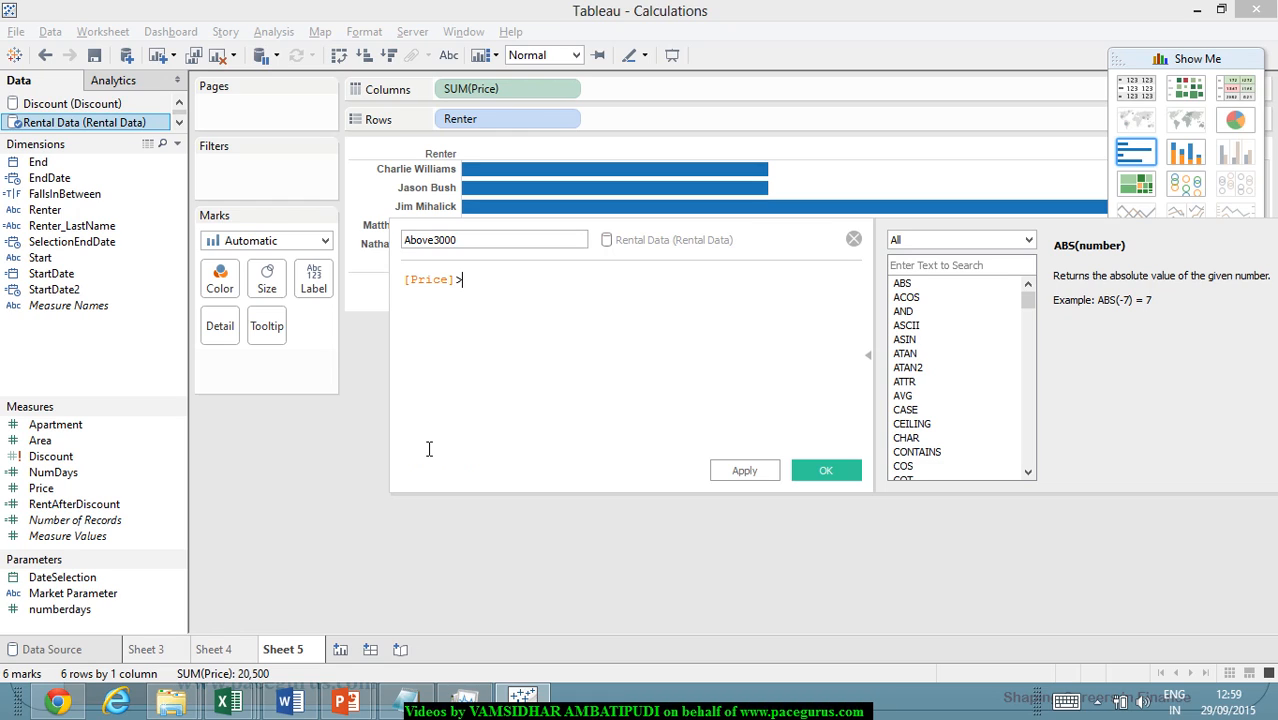
pyautogui.write('3000')
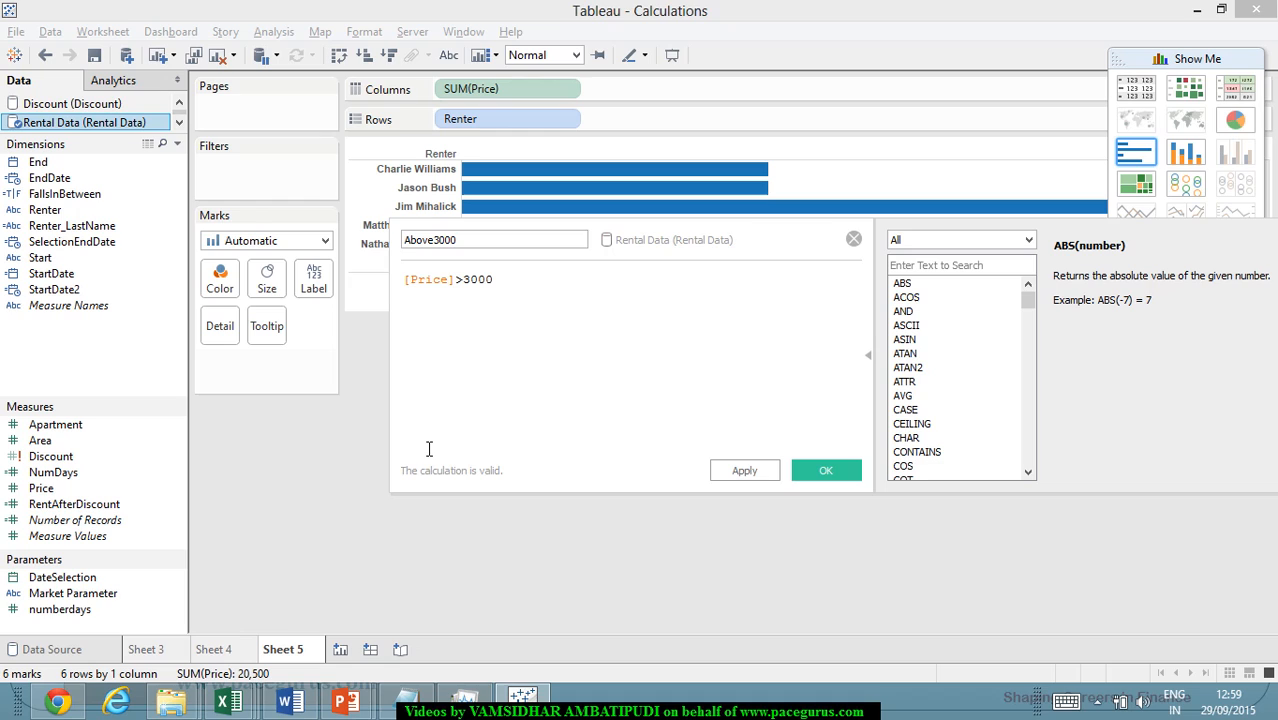
pyautogui.click(480, 280)
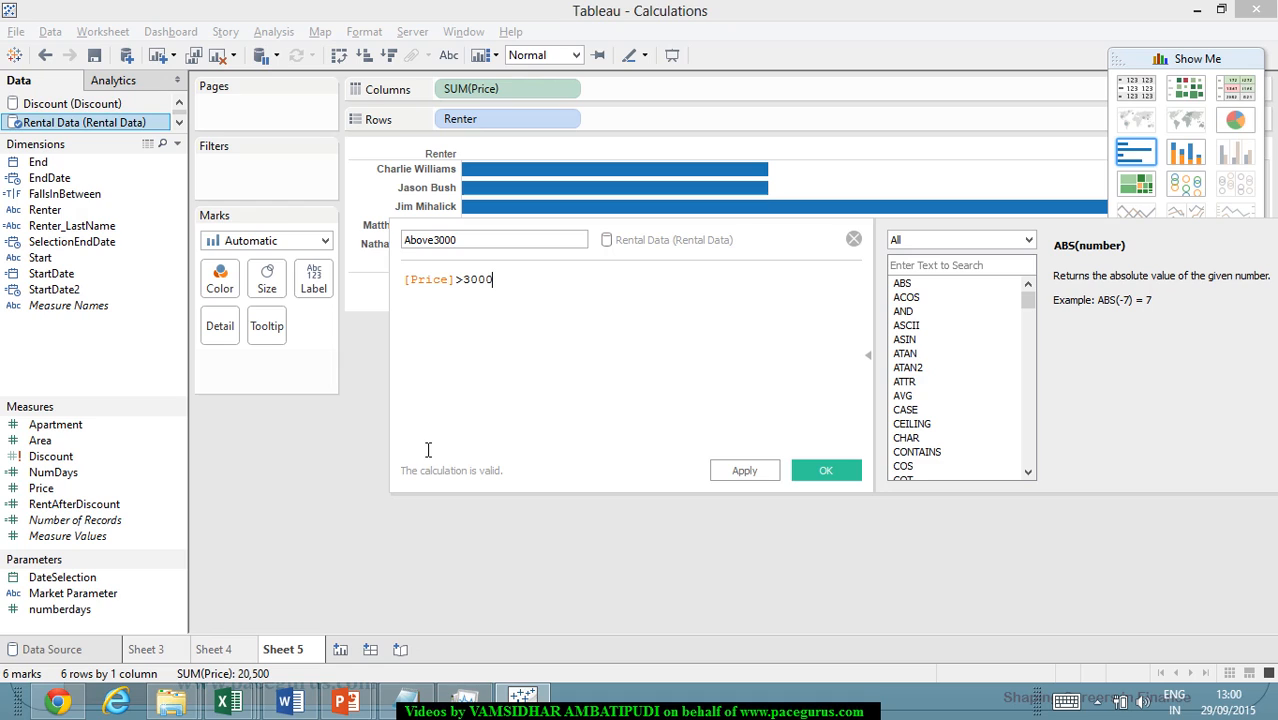
pyautogui.moveTo(744, 470)
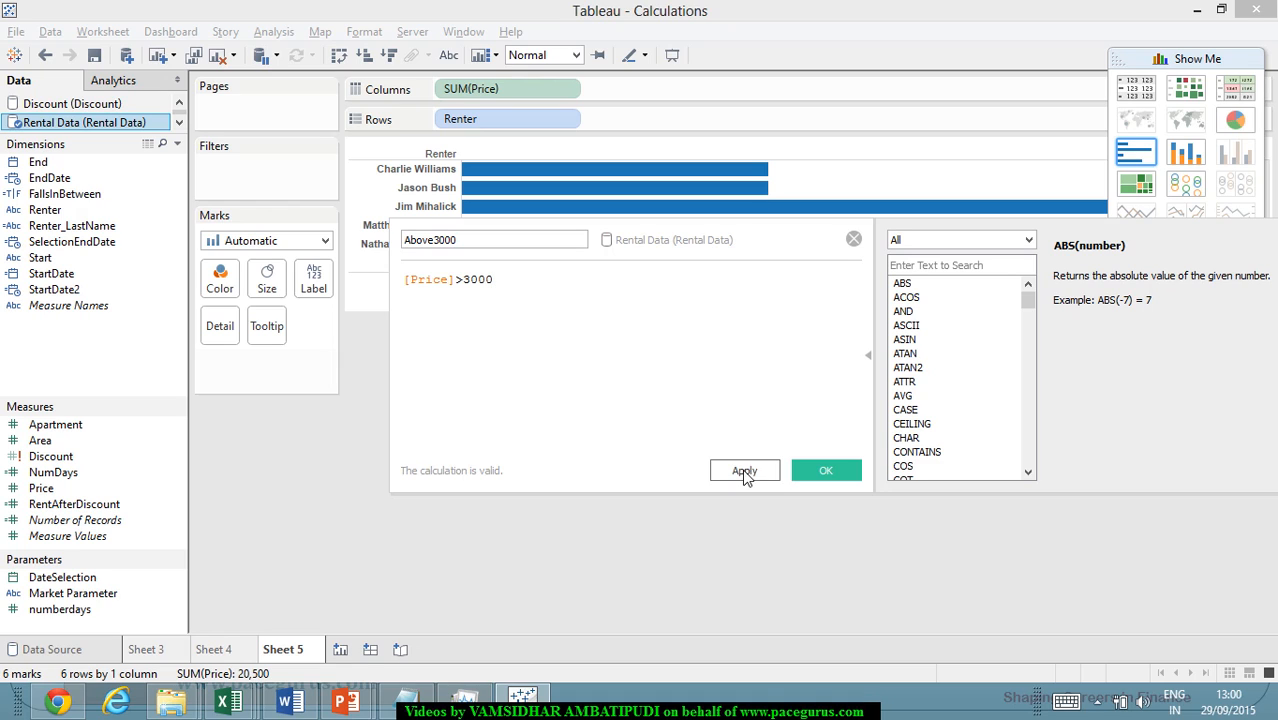
pyautogui.click(744, 470)
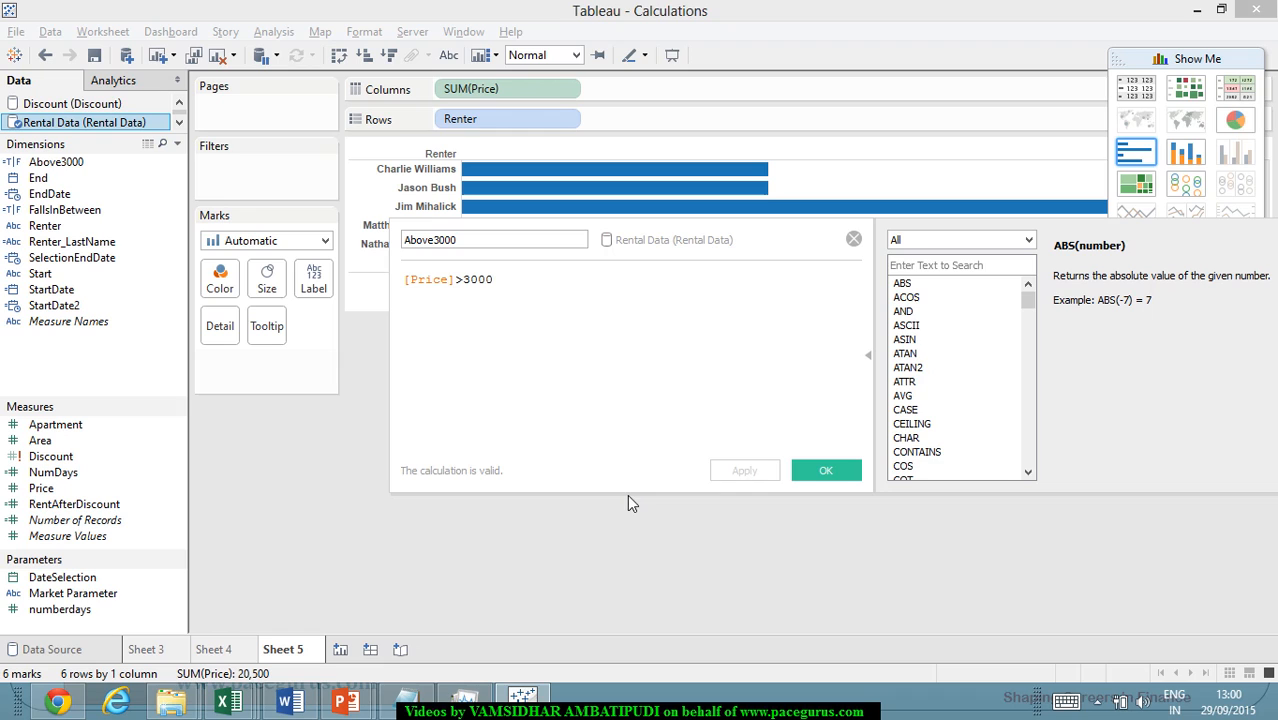
# Confirm the calculation, review Above3000's True/False values in View Data, and close it
pyautogui.click(826, 470)
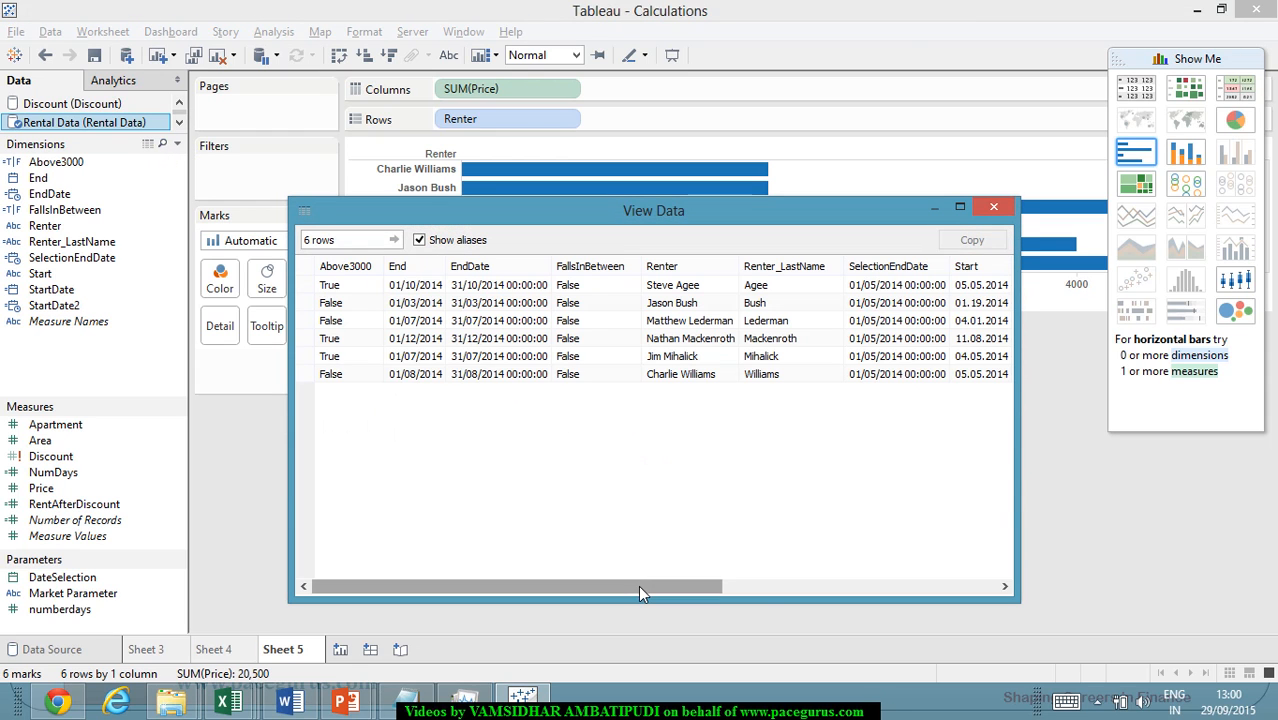
pyautogui.moveTo(364, 266)
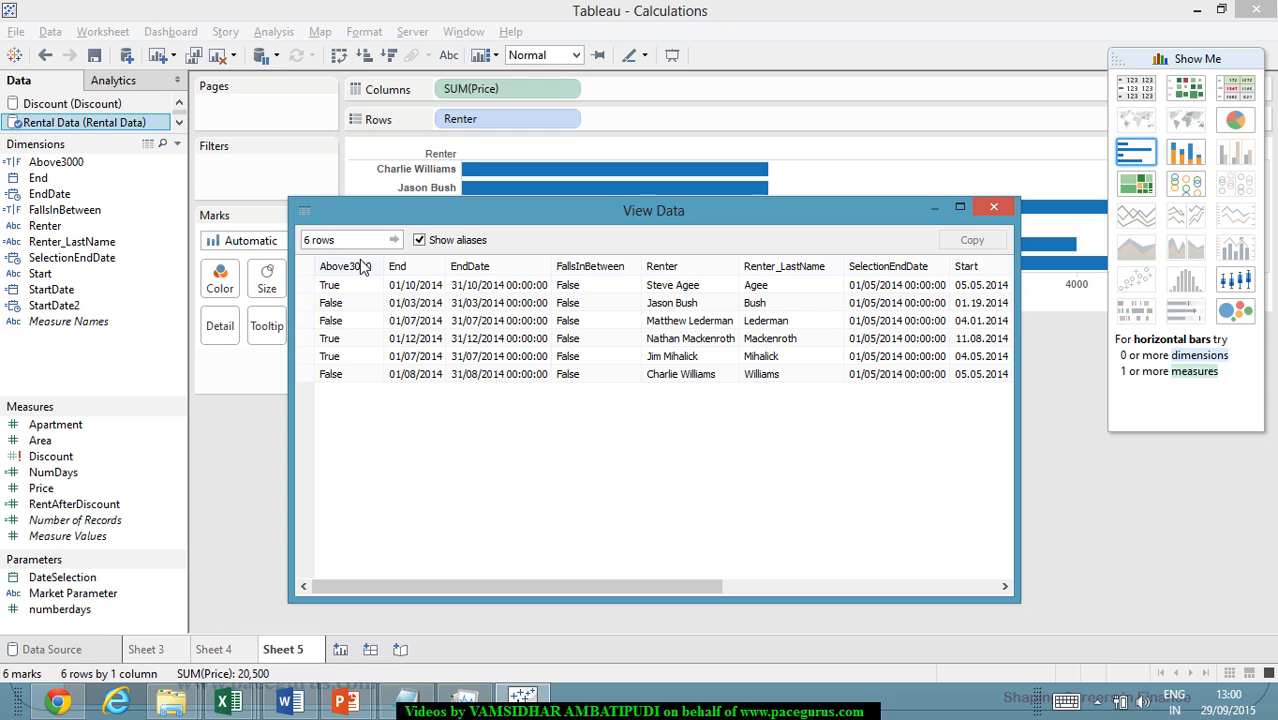
pyautogui.moveTo(454, 364)
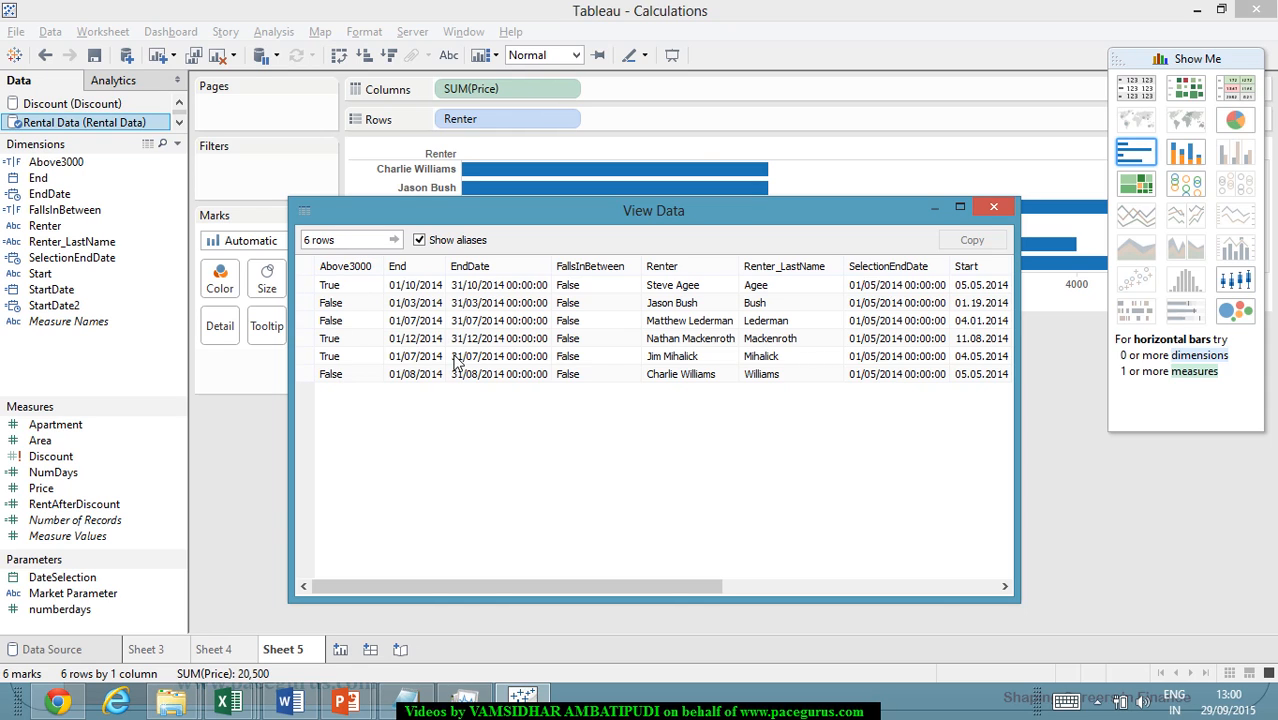
pyautogui.click(994, 206)
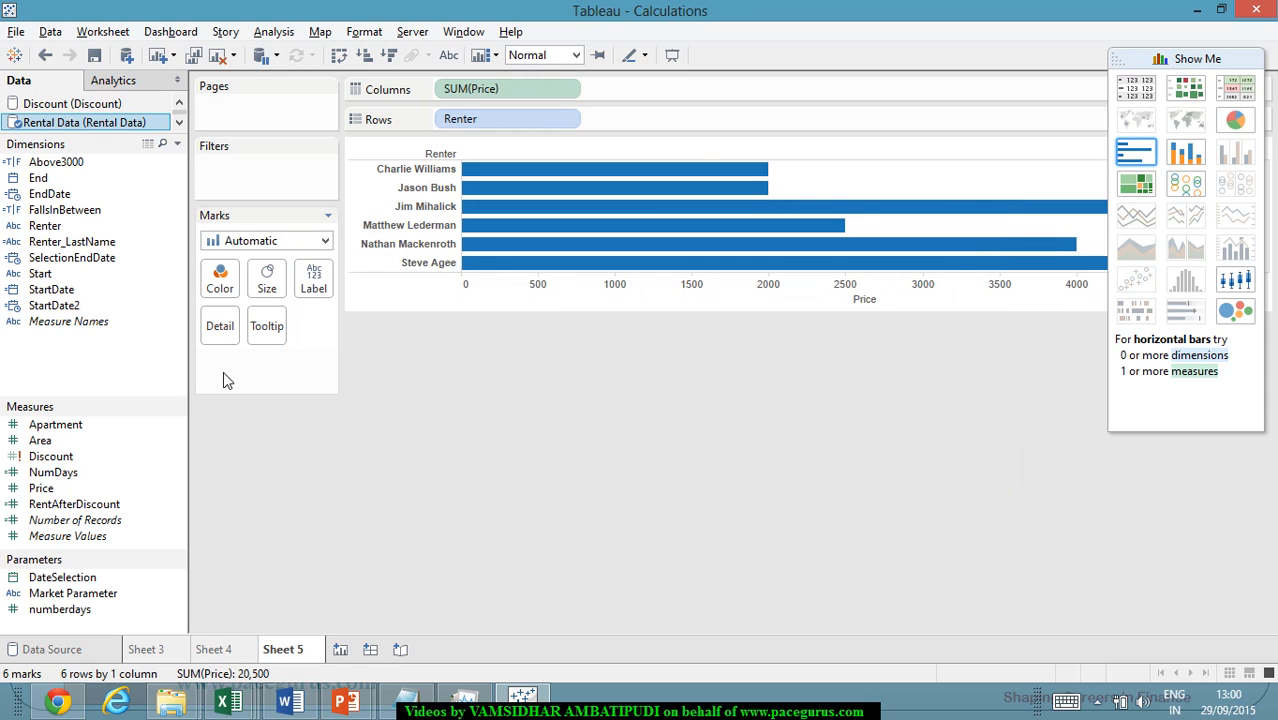
pyautogui.click(42, 272)
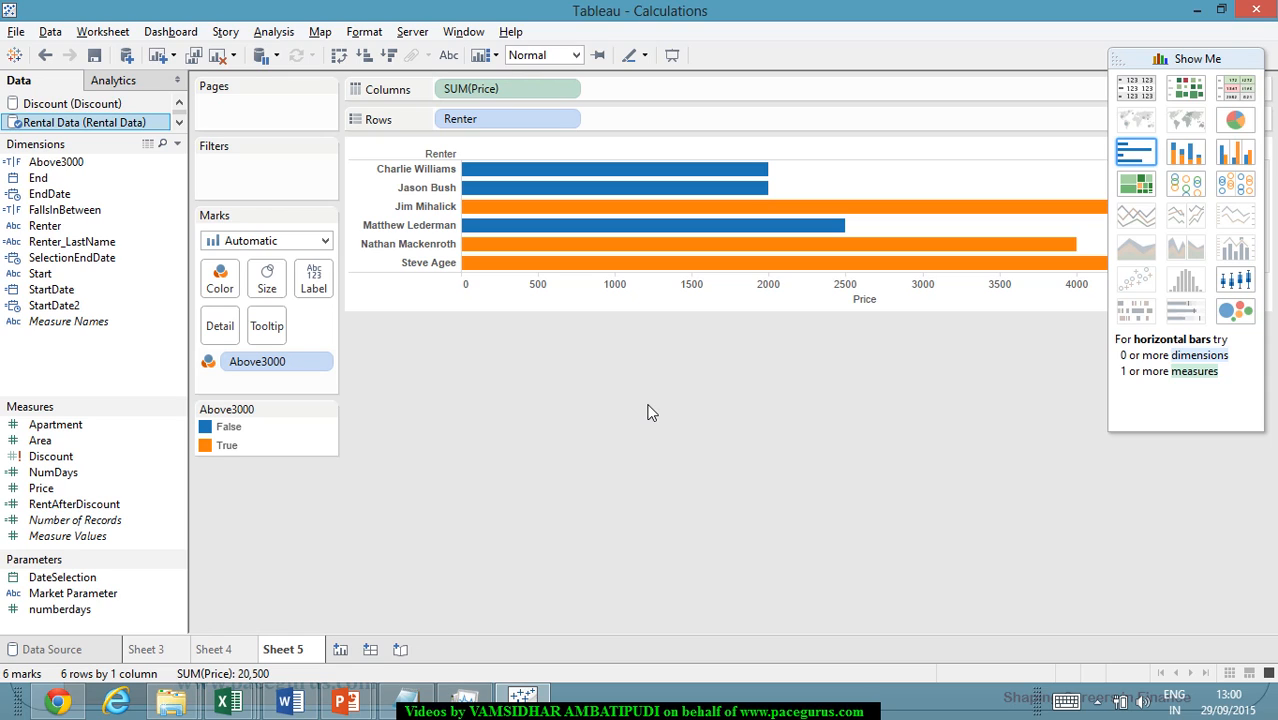
pyautogui.moveTo(296, 370)
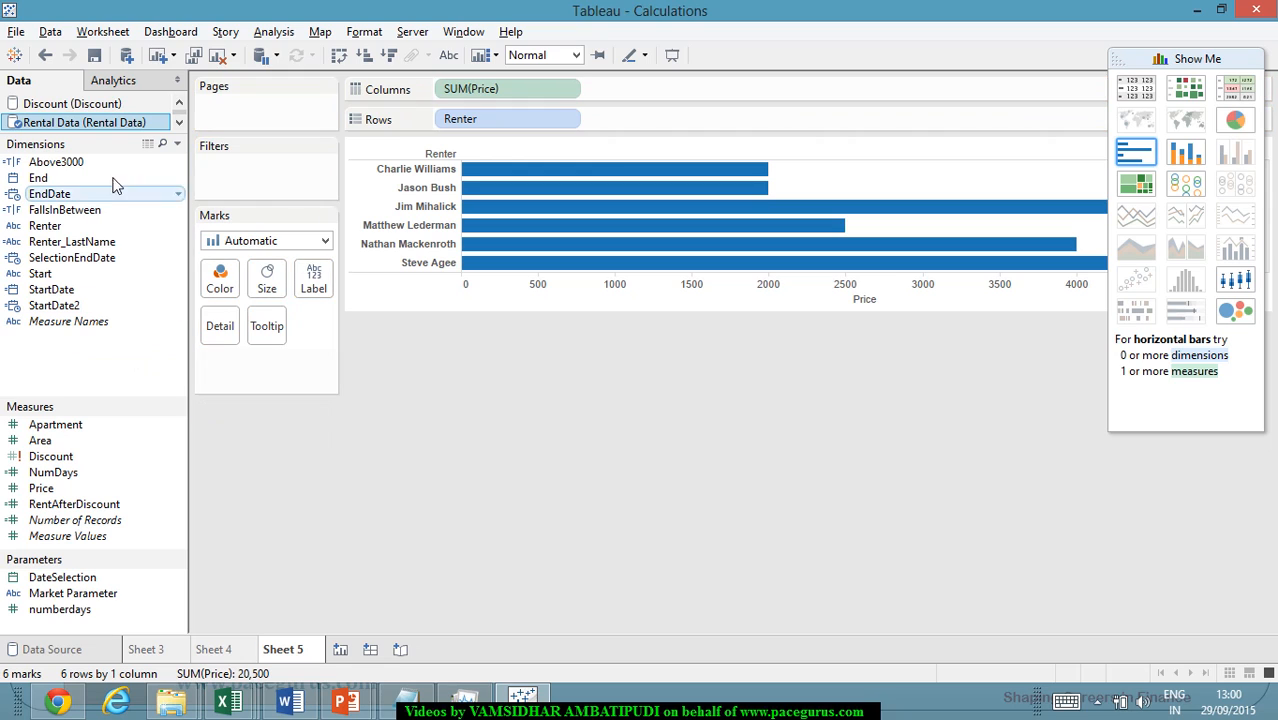
# Delete the Above3000 calculated field from the Dimensions pane
pyautogui.rightClick(56, 160)
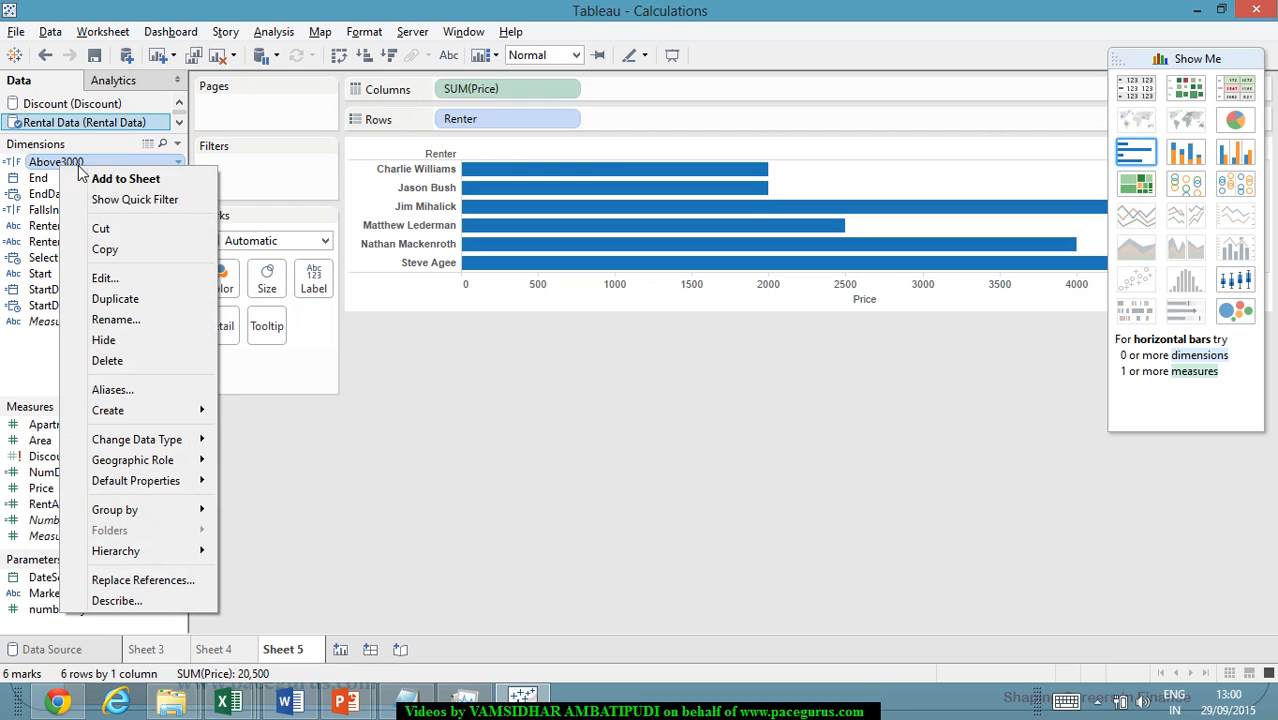
pyautogui.click(640, 468)
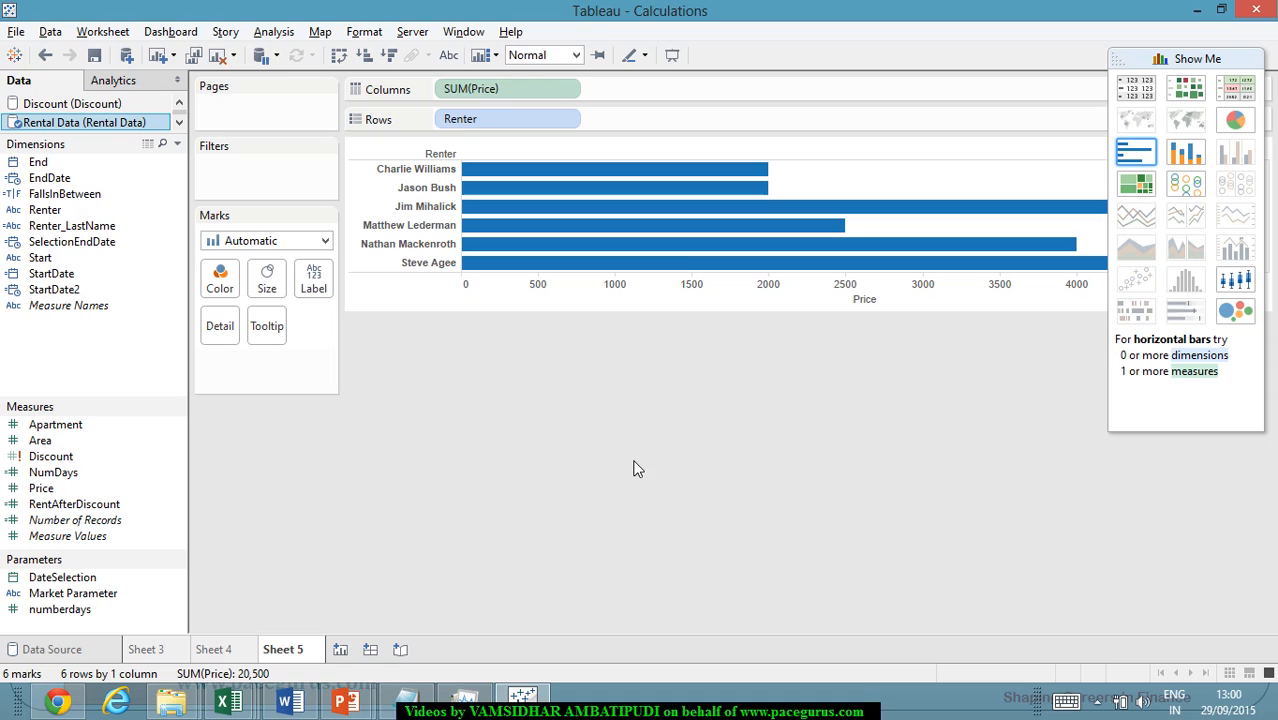
pyautogui.moveTo(584, 476)
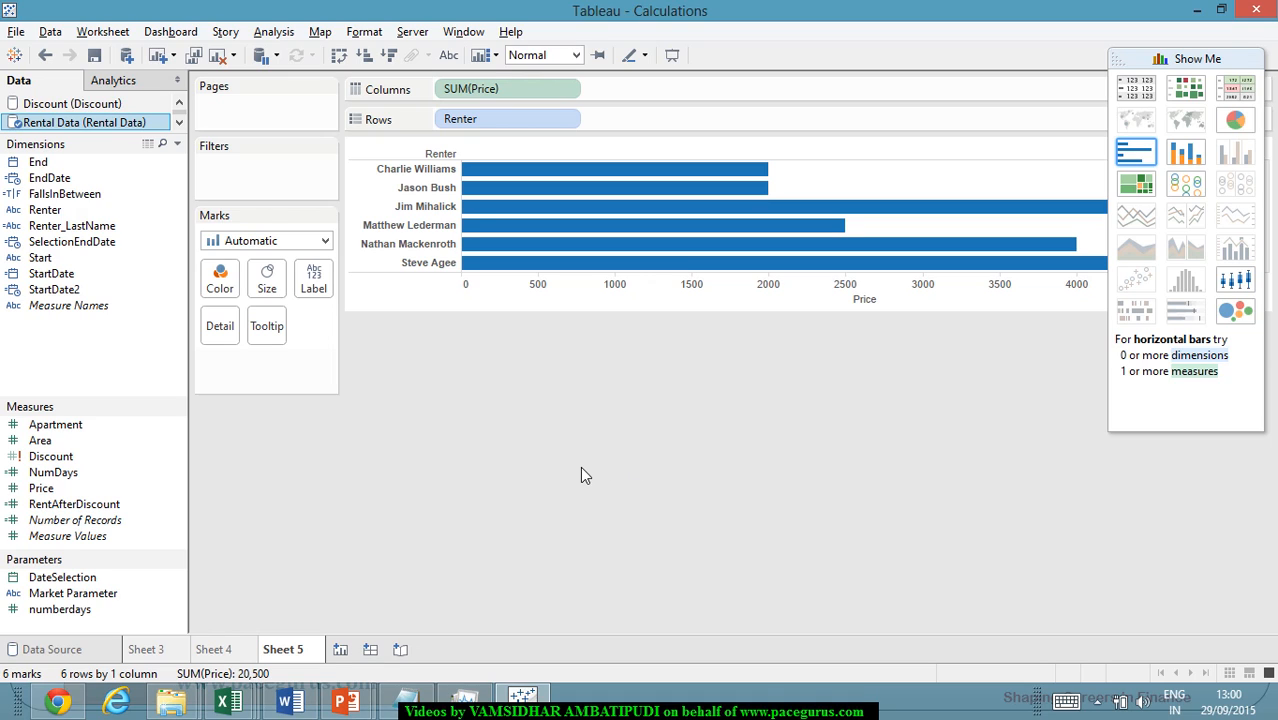
pyautogui.click(52, 288)
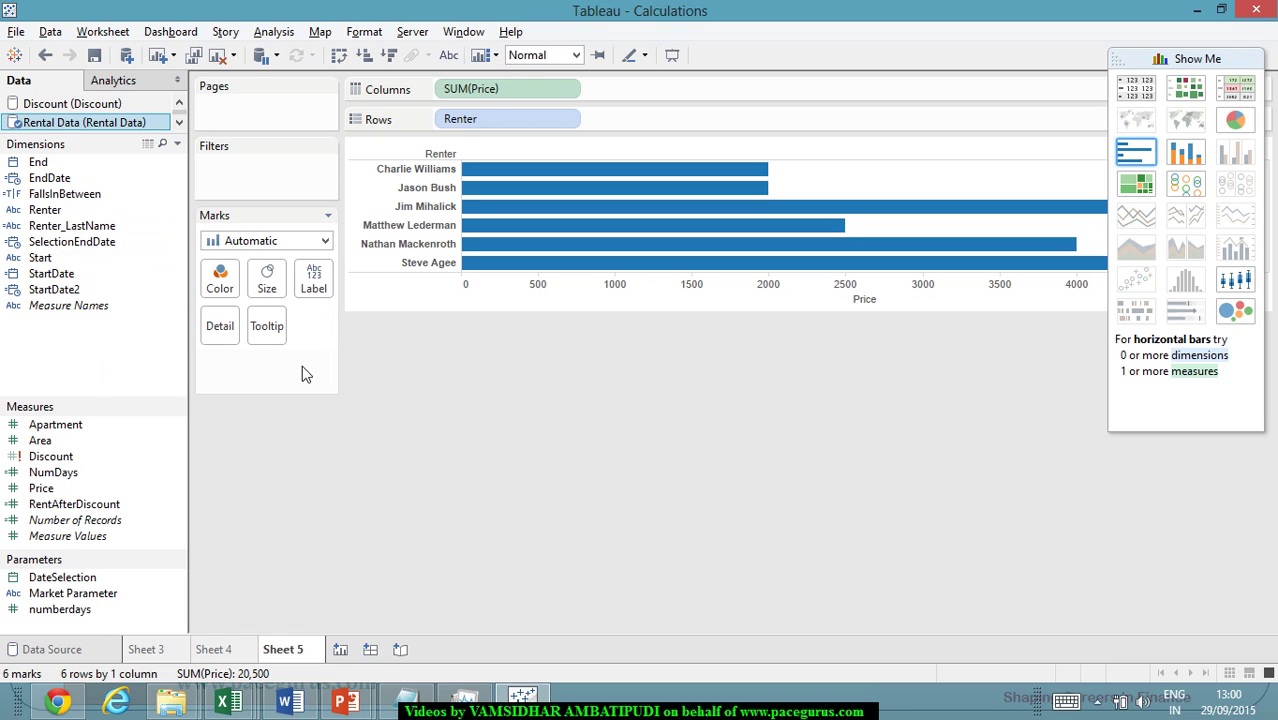
pyautogui.moveTo(412, 418)
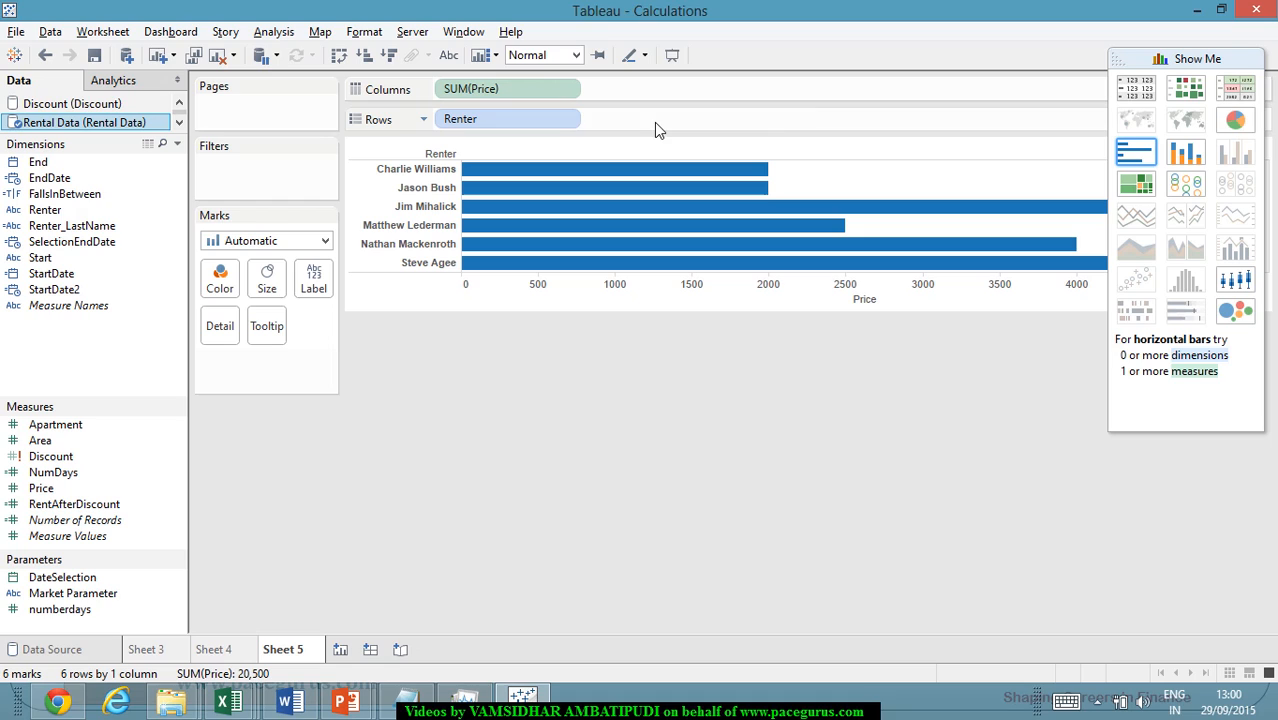
# Select the blank area of the Marks card to begin an ad hoc calculation
pyautogui.click(700, 88)
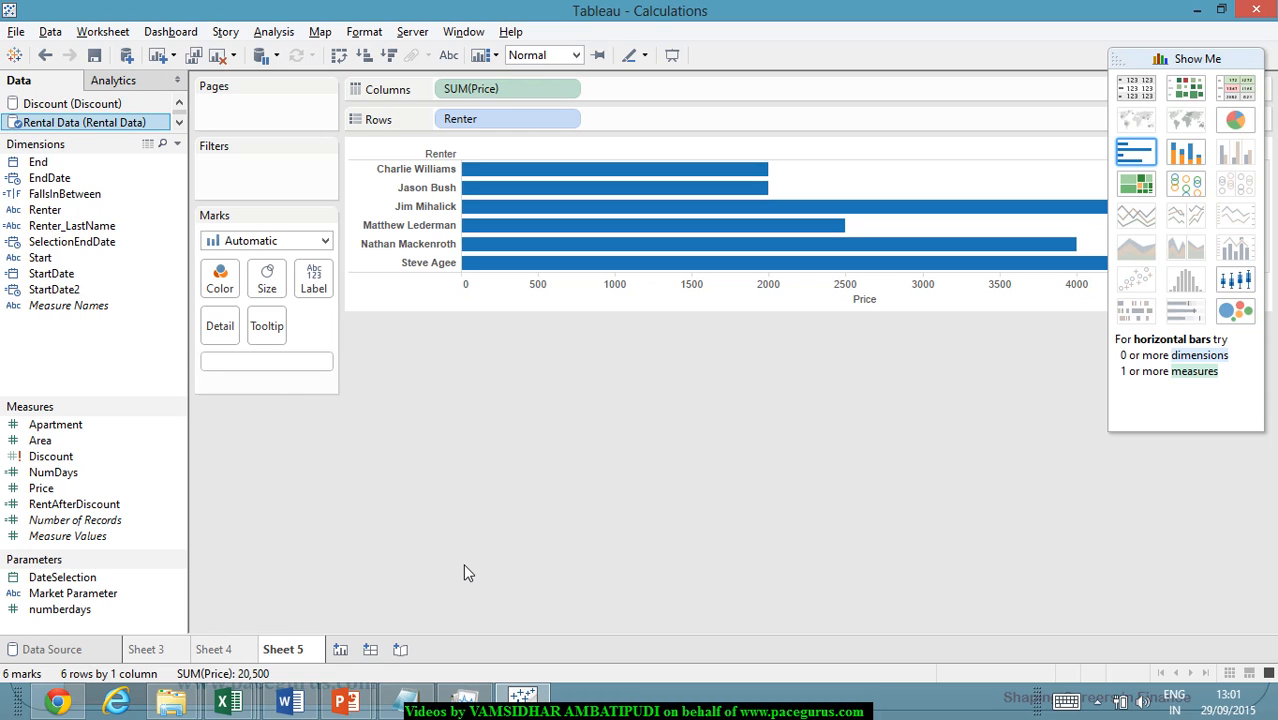
pyautogui.click(266, 360)
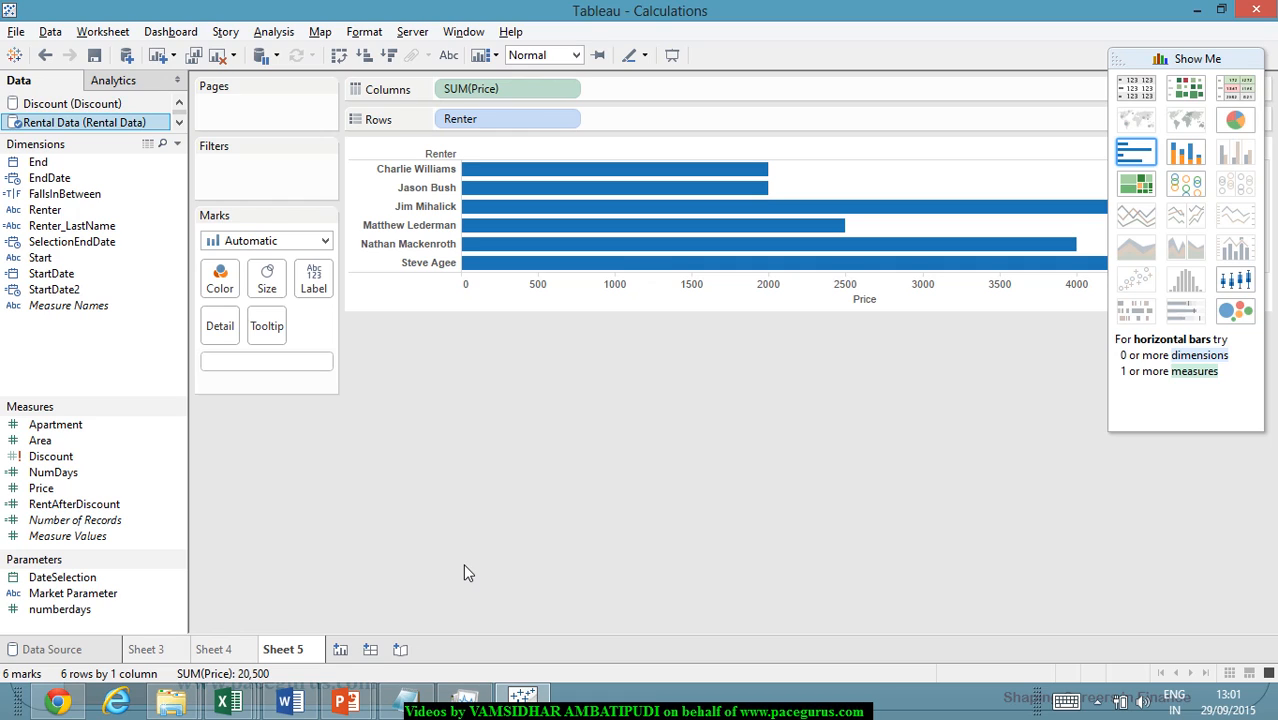
# Enter the ad hoc calculation [Price]>3000 on the Marks card
pyautogui.click(266, 360)
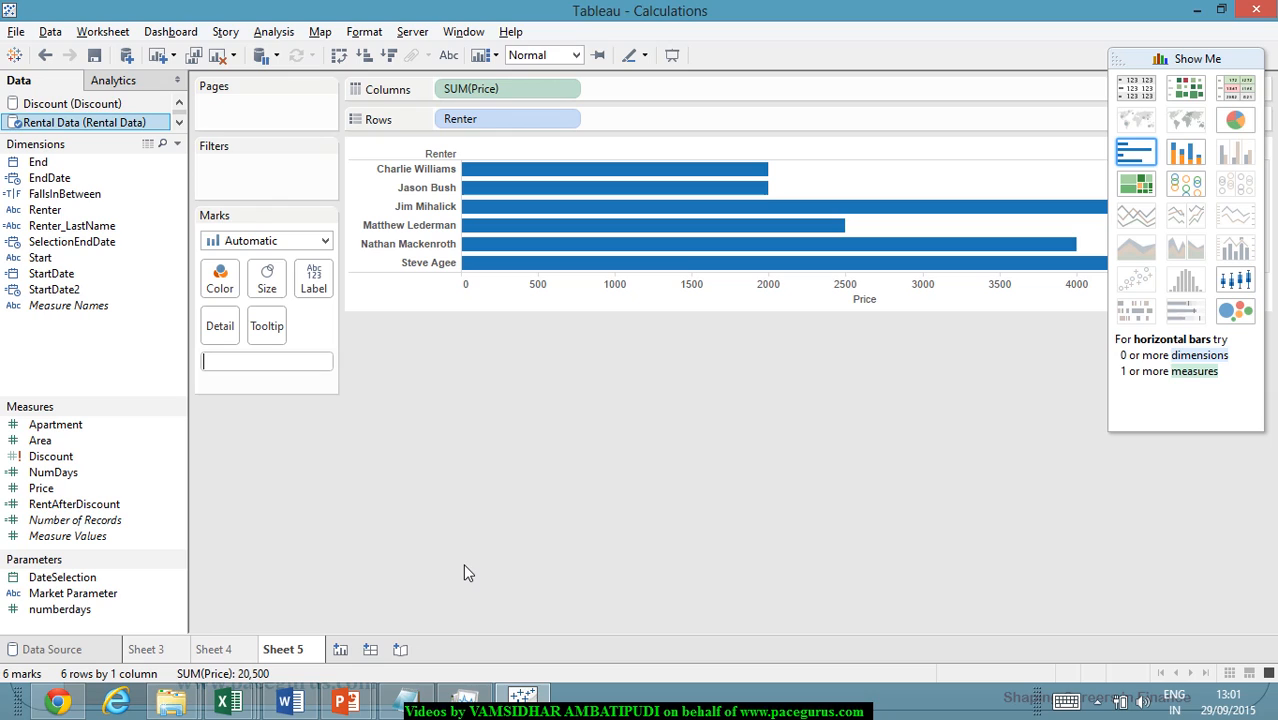
pyautogui.write('P')
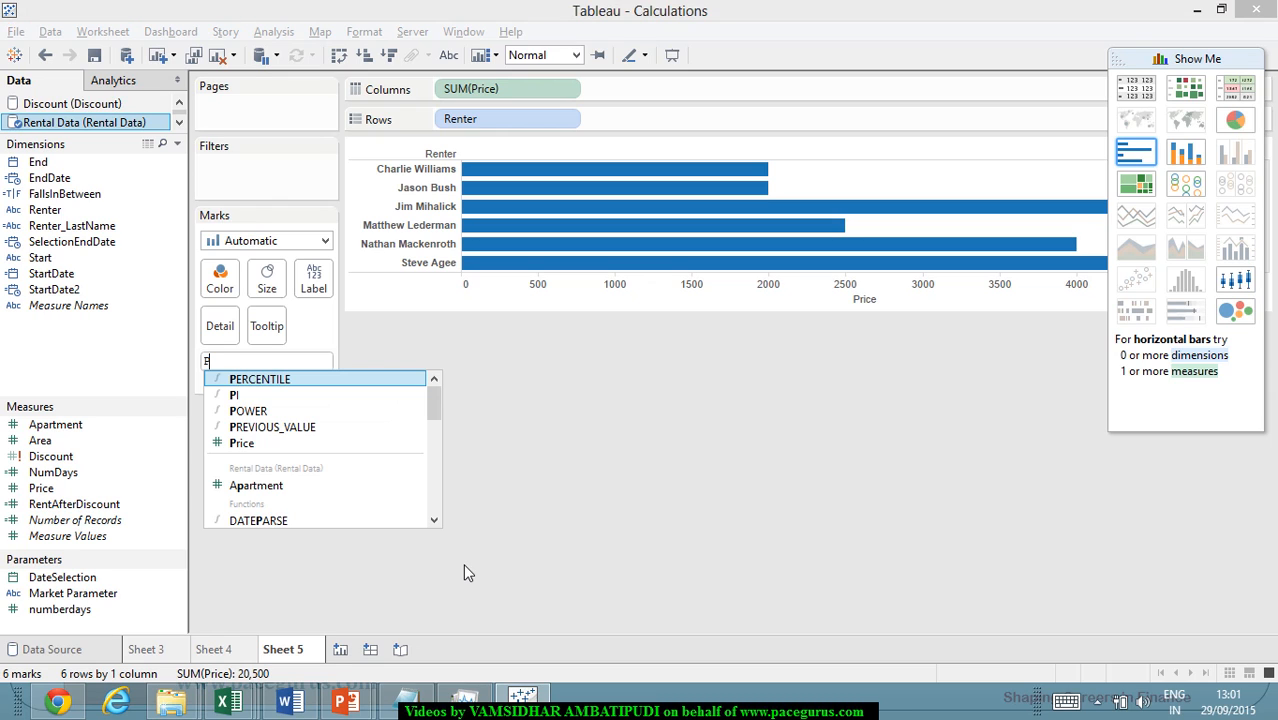
pyautogui.moveTo(272, 428)
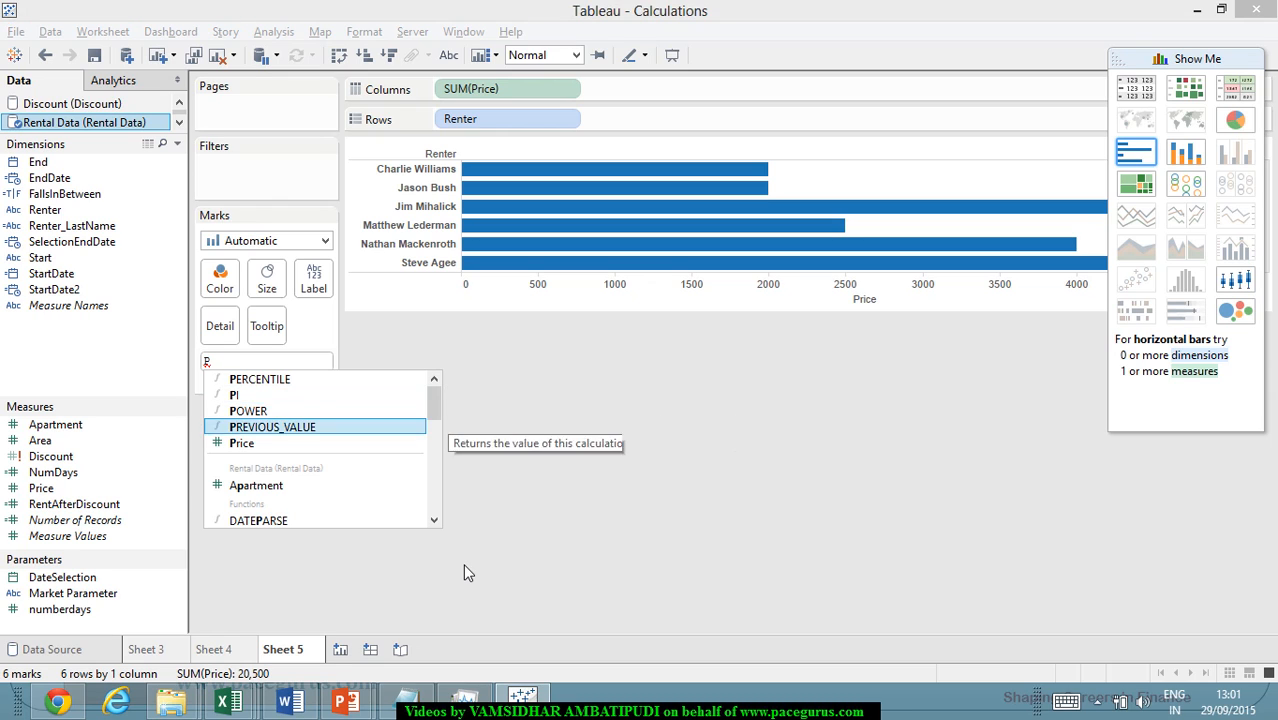
pyautogui.click(240, 444)
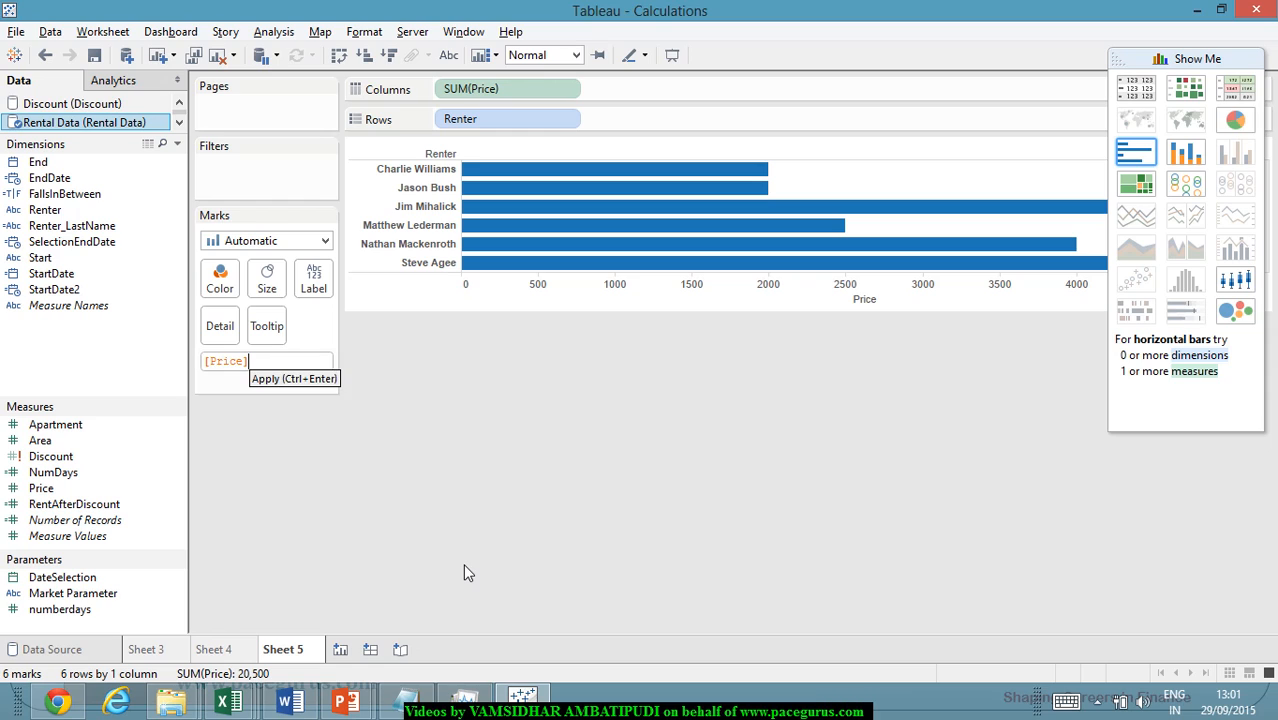
pyautogui.write('>')
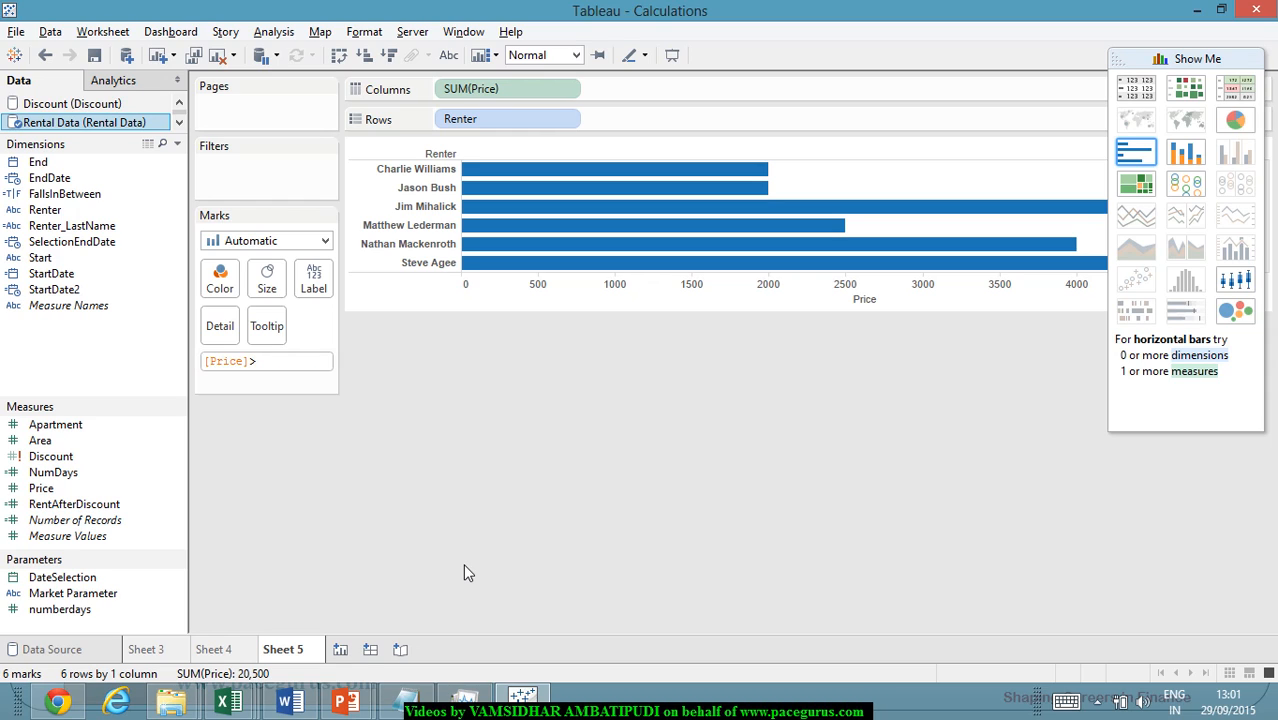
pyautogui.write('3000')
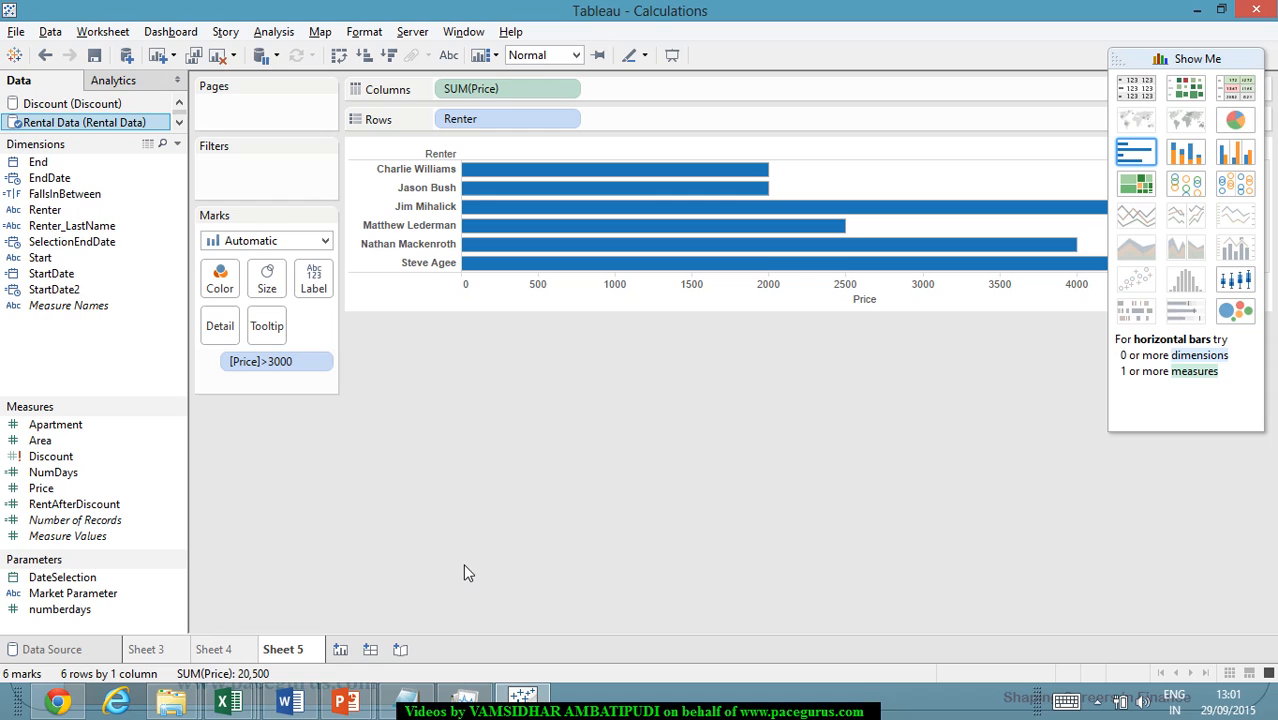
pyautogui.moveTo(322, 410)
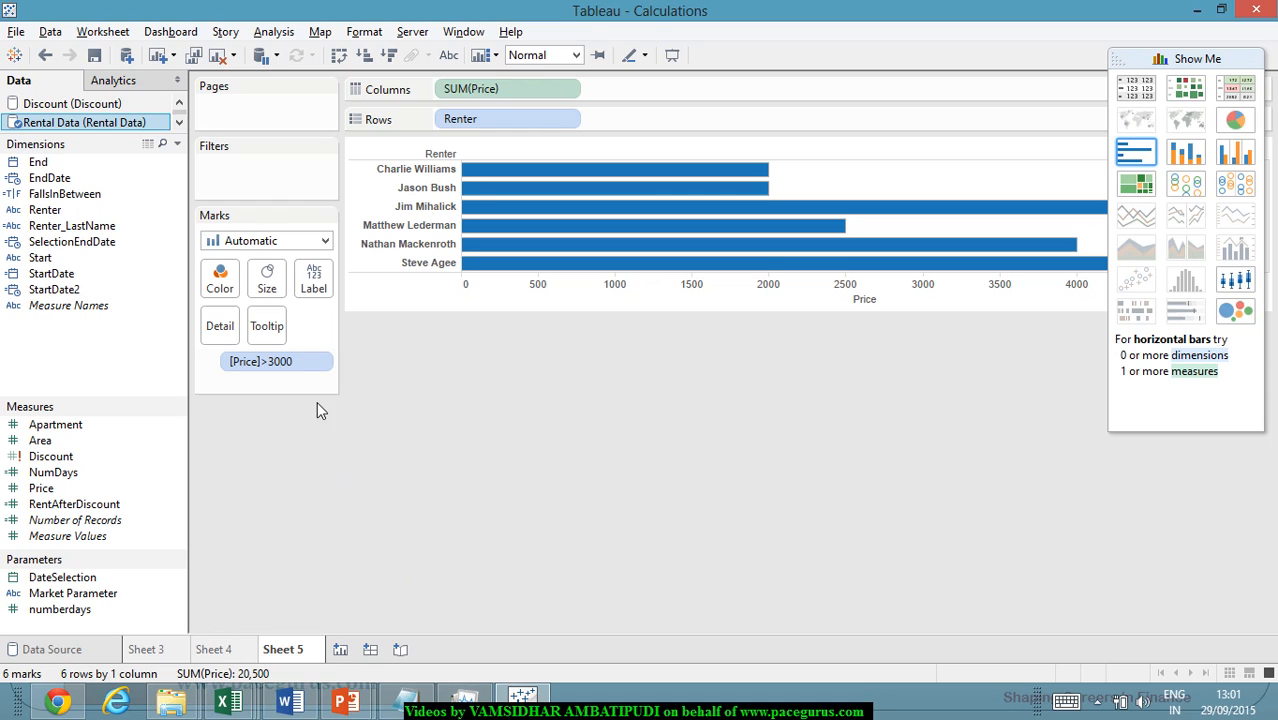
pyautogui.moveTo(284, 360)
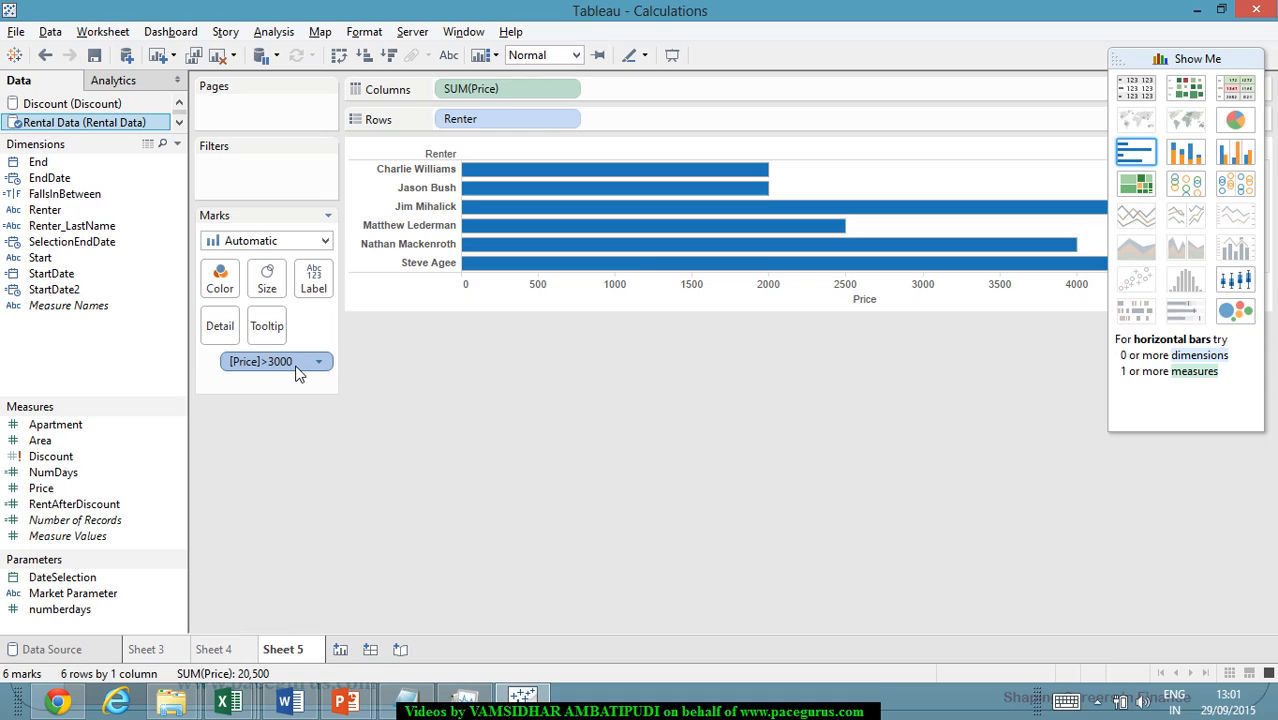
pyautogui.moveTo(276, 360)
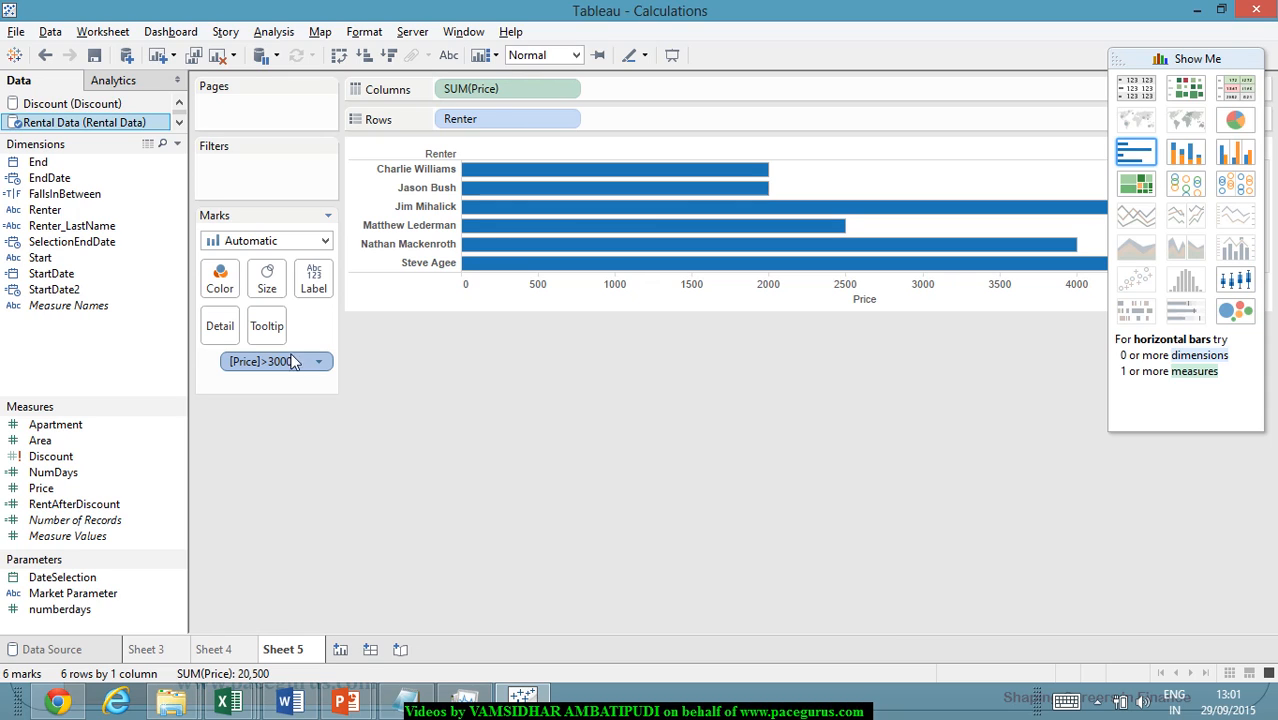
# Colour the bars by the [Price]>3000 pill, giving a True/False legend
pyautogui.moveTo(276, 360); pyautogui.dragTo(220, 280)
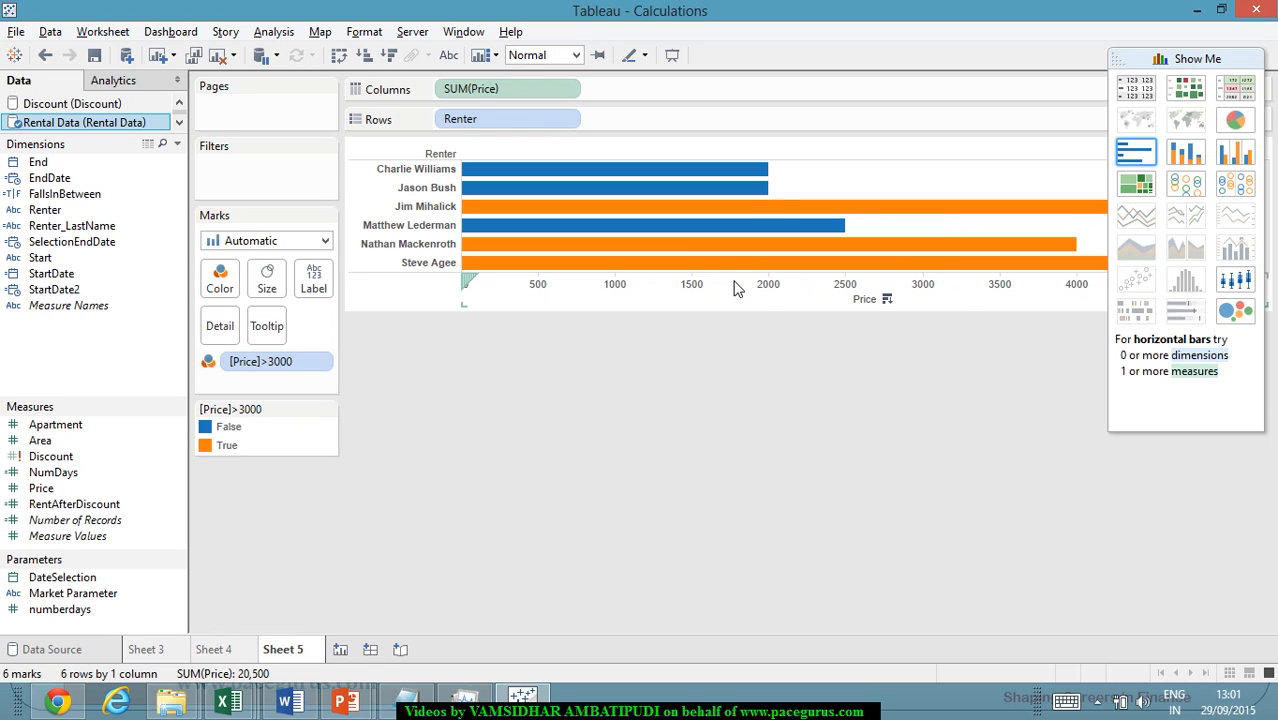
pyautogui.moveTo(750, 268)
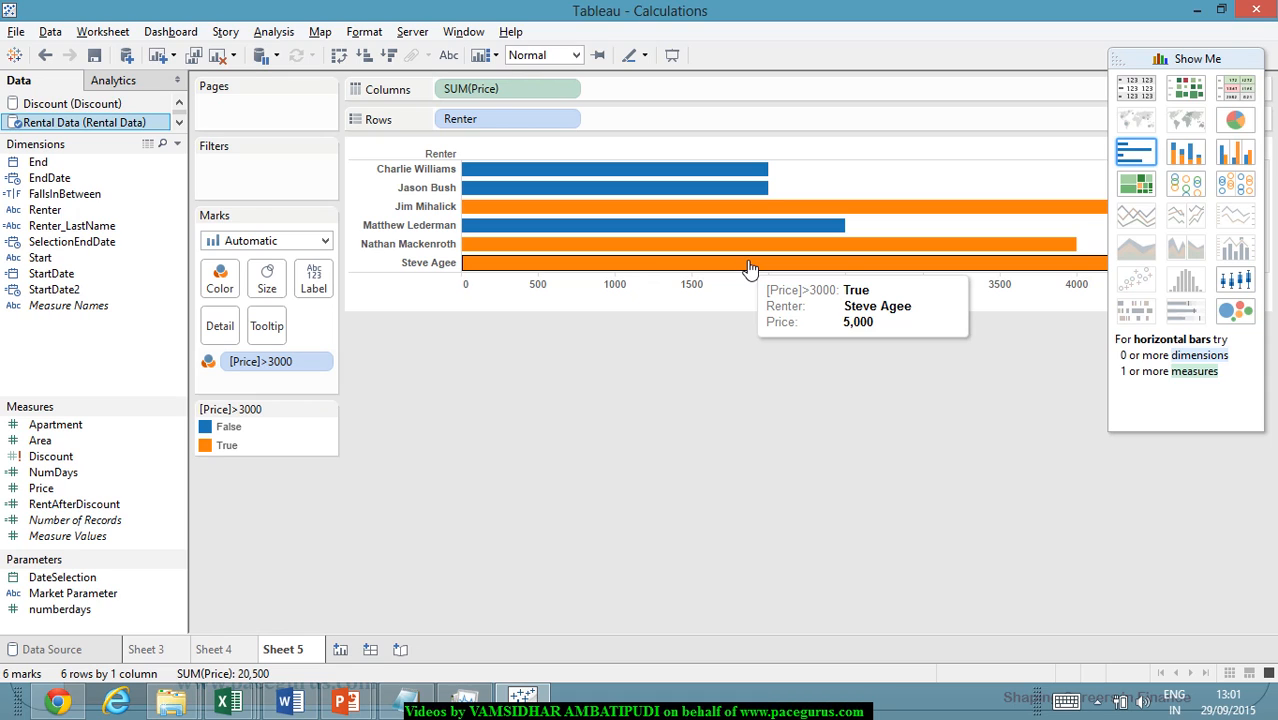
pyautogui.moveTo(380, 382)
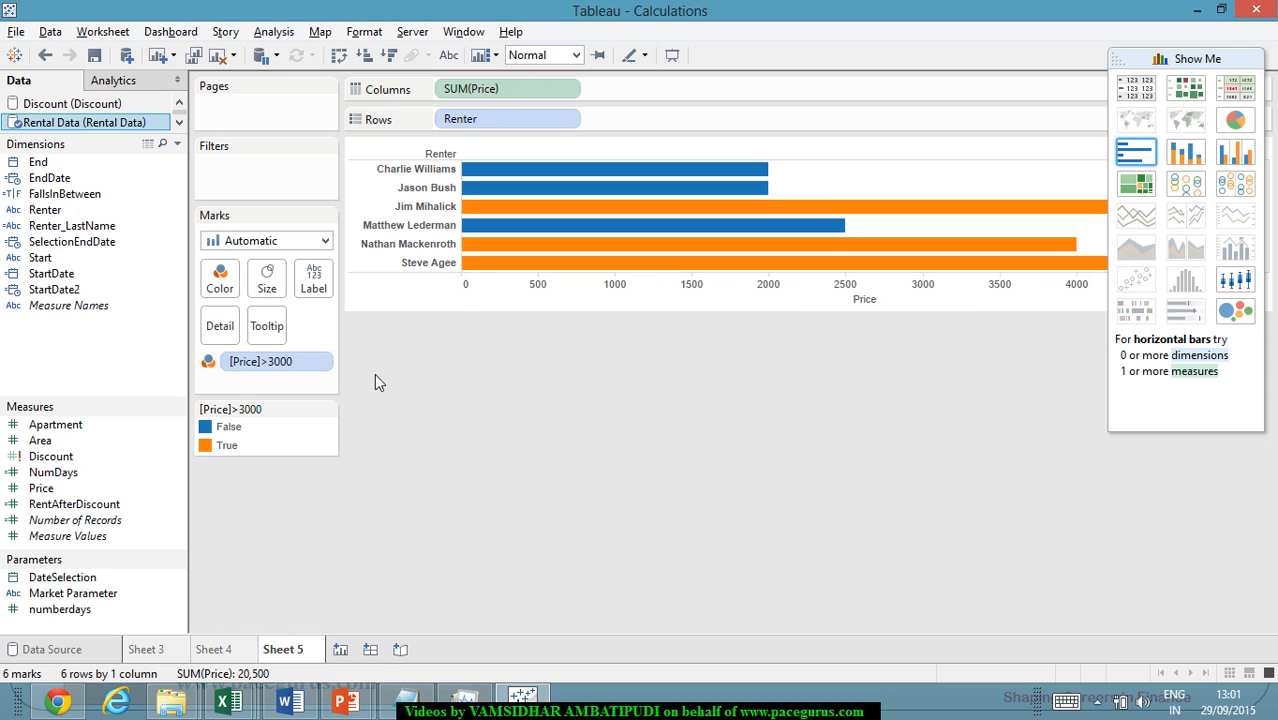
pyautogui.moveTo(628, 206)
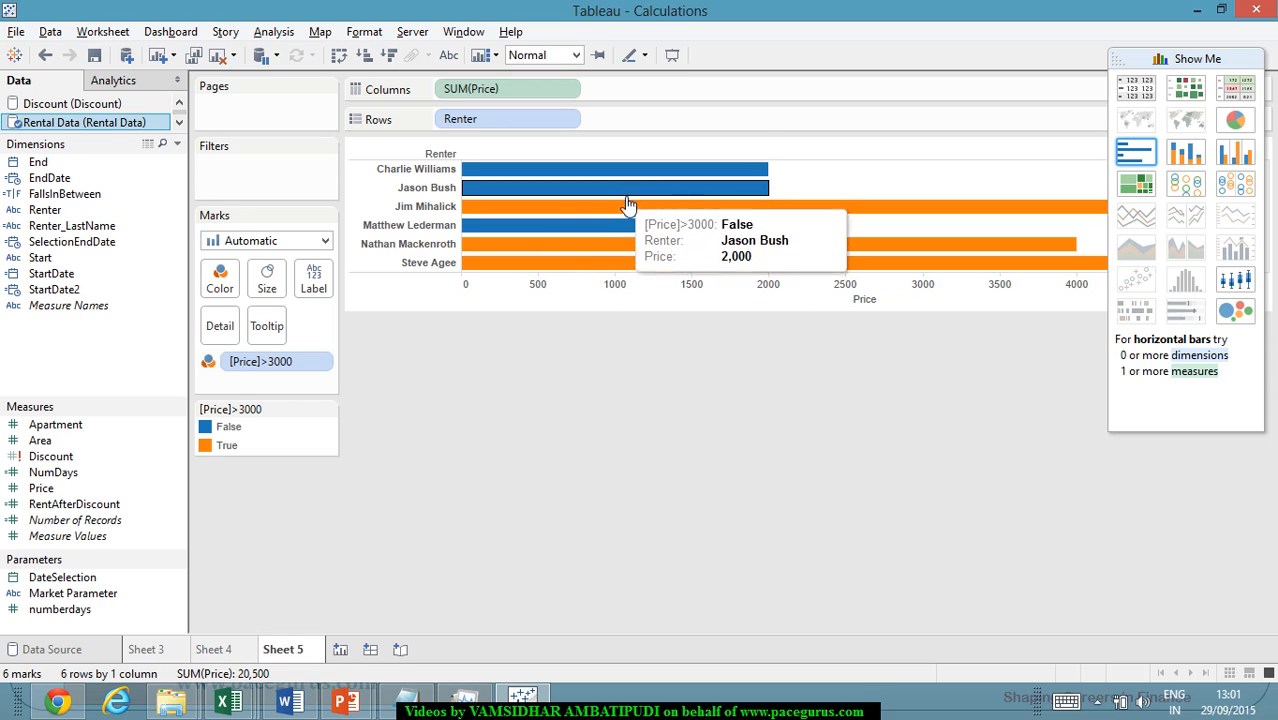
pyautogui.moveTo(664, 284)
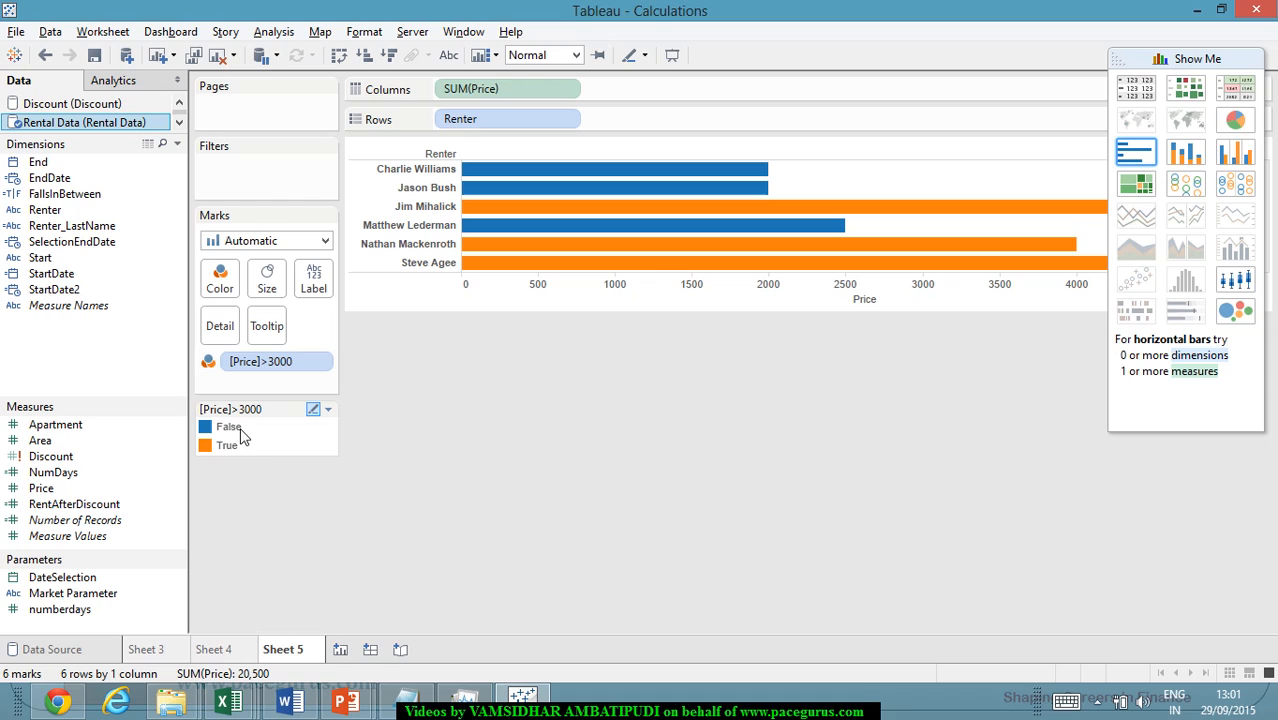
pyautogui.moveTo(268, 450)
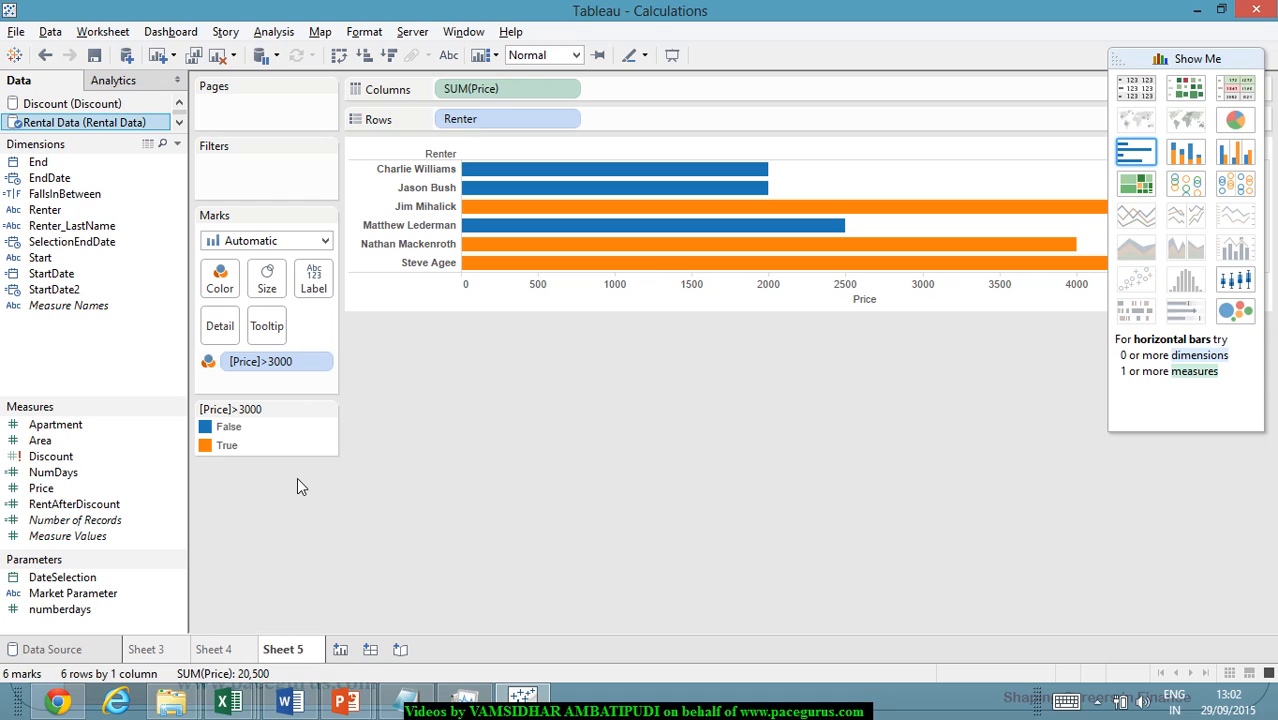
pyautogui.moveTo(312, 492)
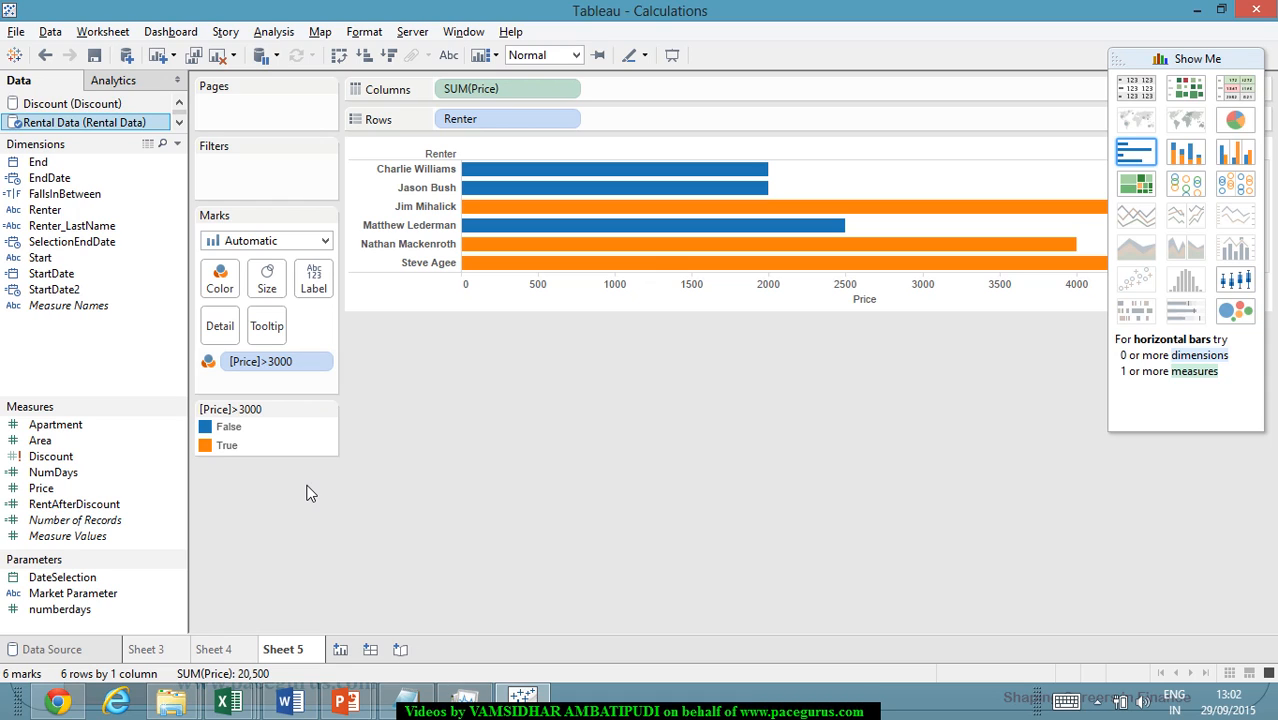
pyautogui.moveTo(420, 540)
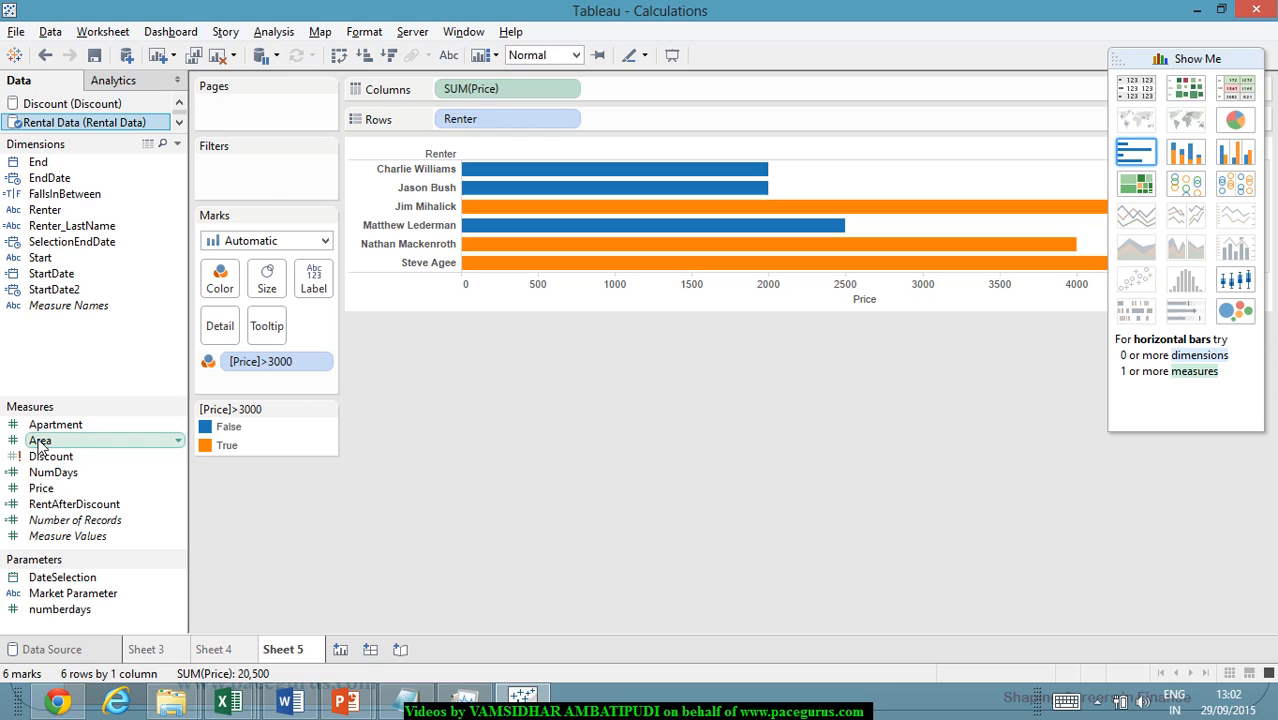
pyautogui.moveTo(164, 144)
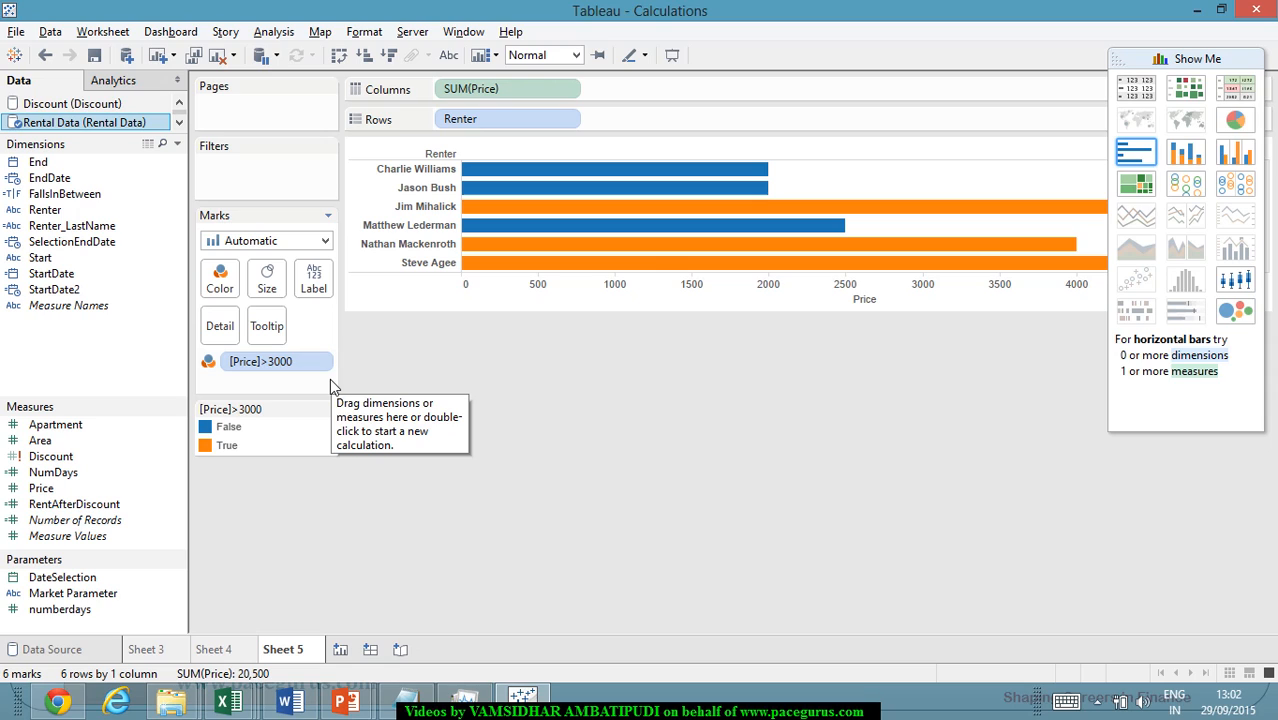
pyautogui.moveTo(824, 360)
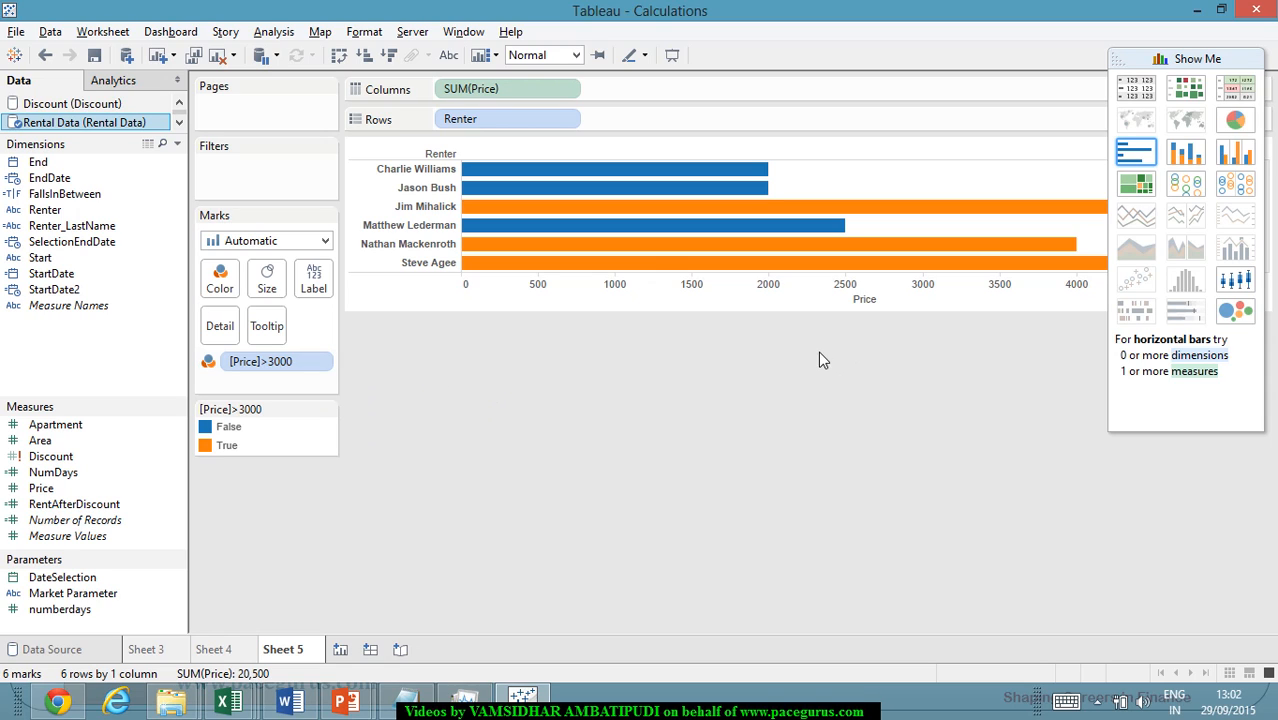
pyautogui.moveTo(390, 400)
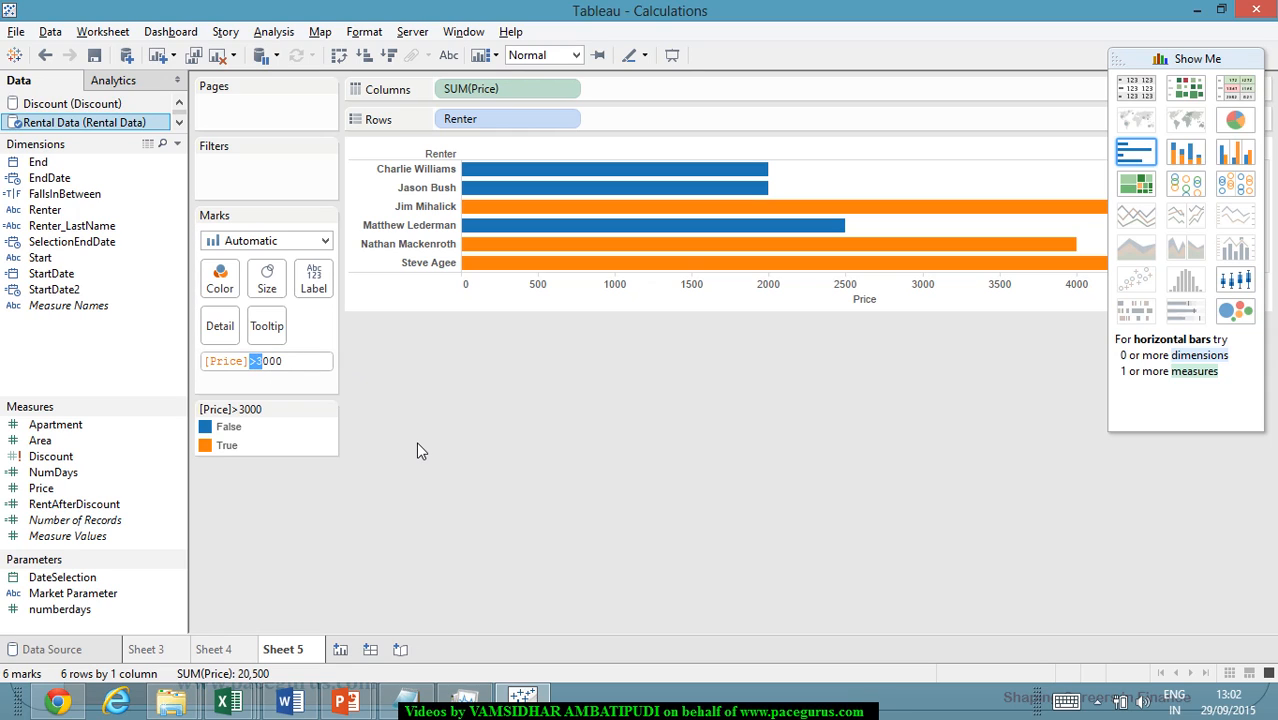
# Edit the colour calculation to test [Price]<4000 instead of above 3000
pyautogui.write('<2000')
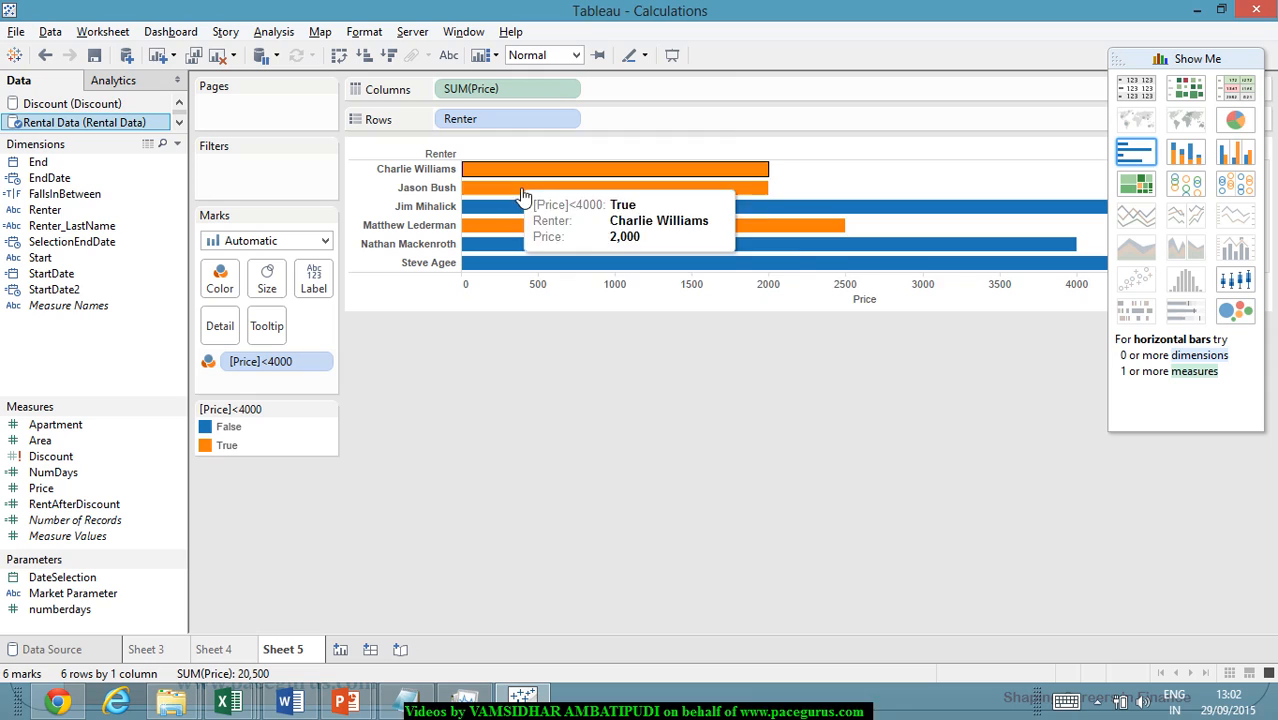
pyautogui.moveTo(868, 458)
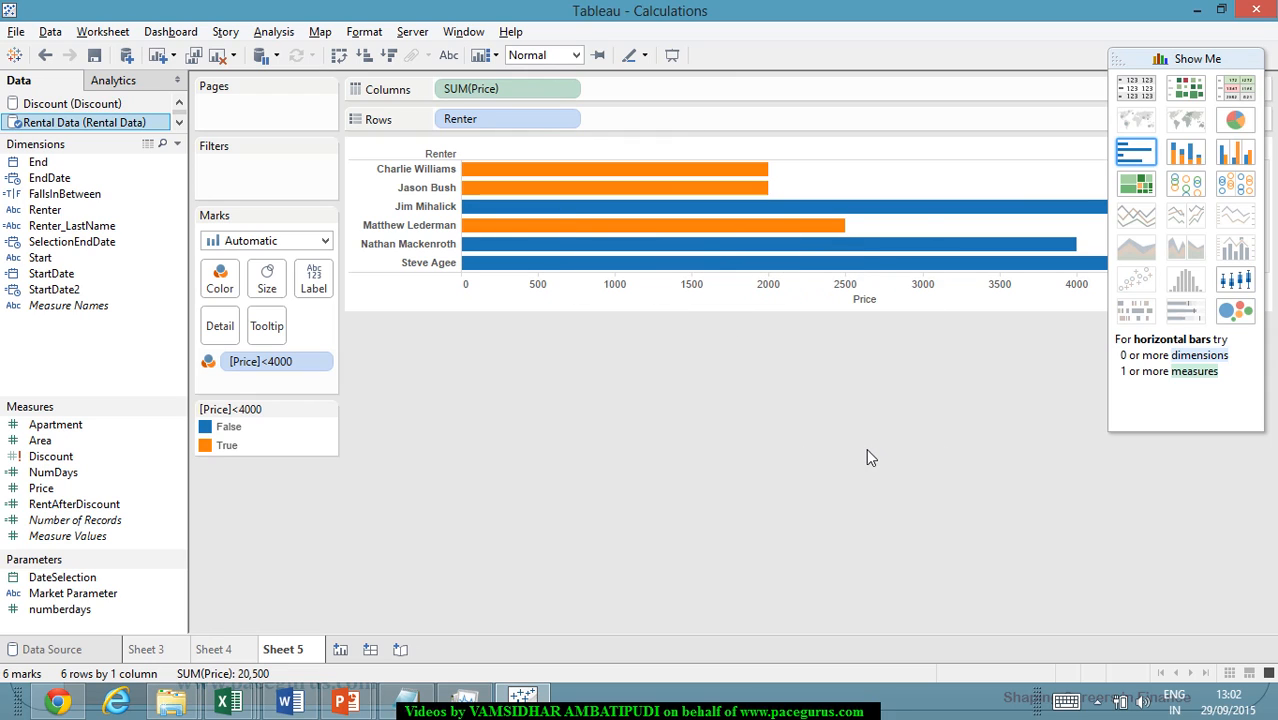
pyautogui.moveTo(916, 450)
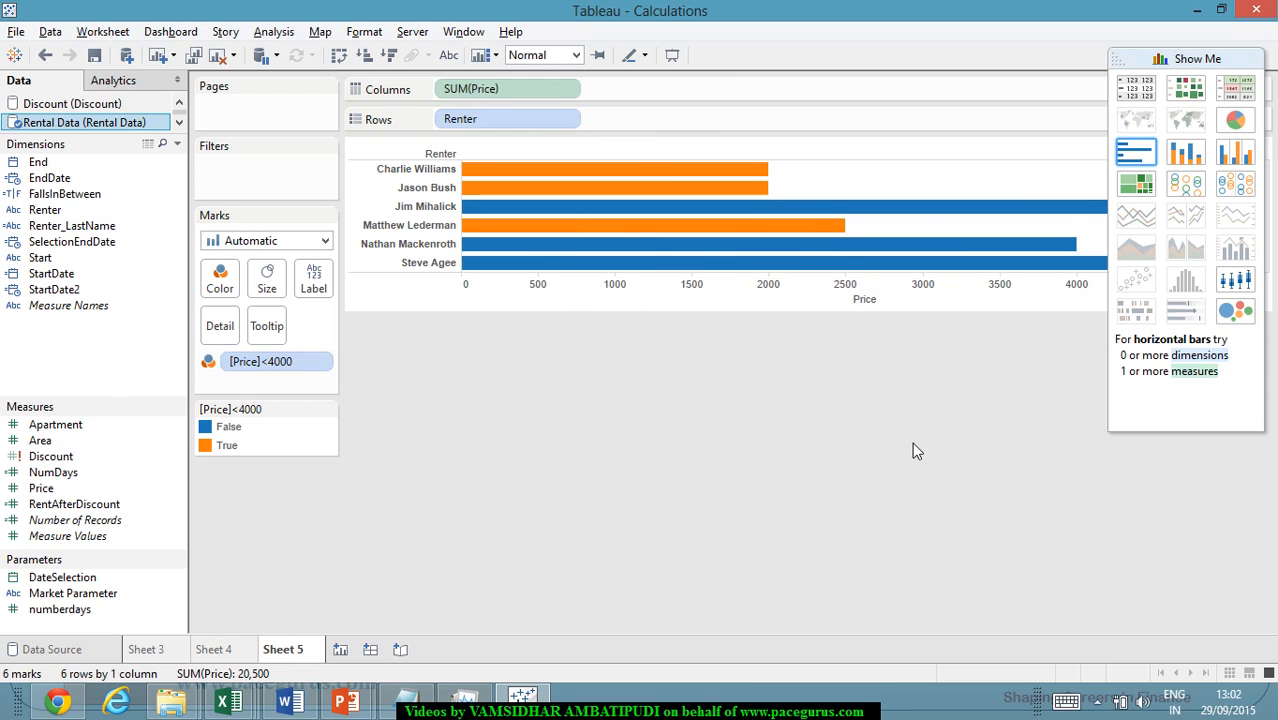
pyautogui.moveTo(708, 446)
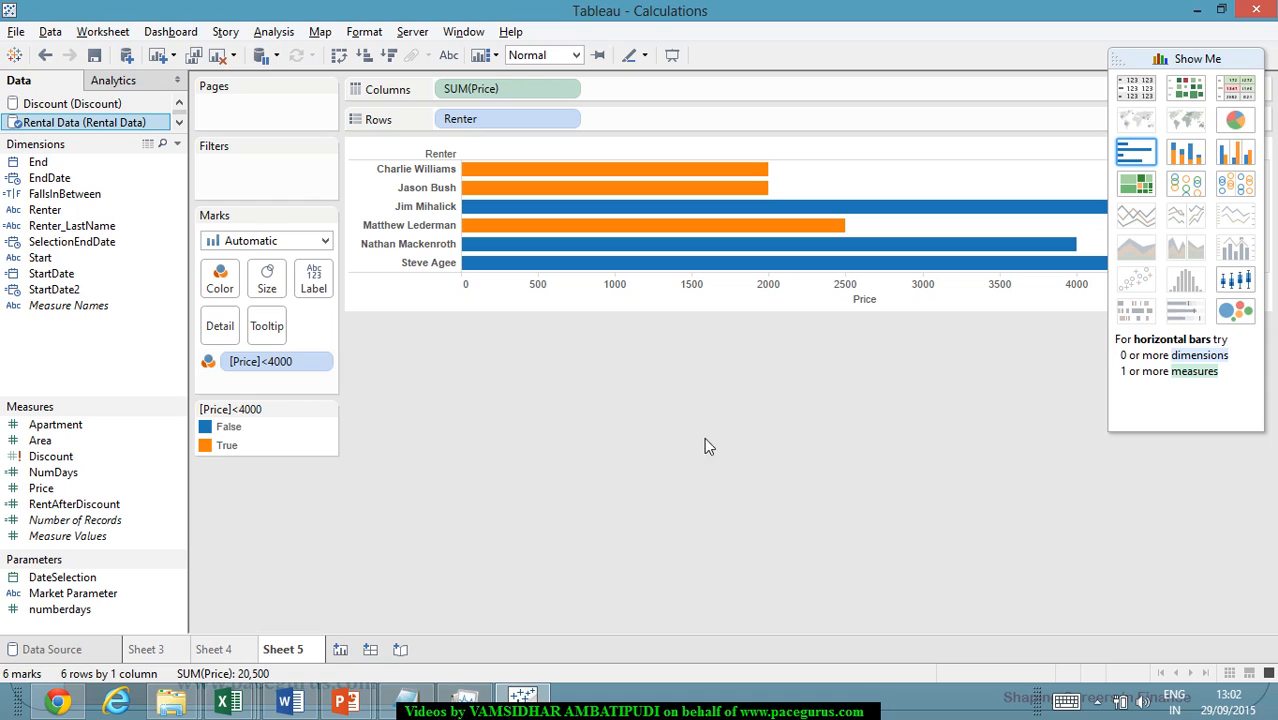
# Reopen the colour pill to change the test to [Price]<=4000
pyautogui.click(264, 360)
pyautogui.write('=')
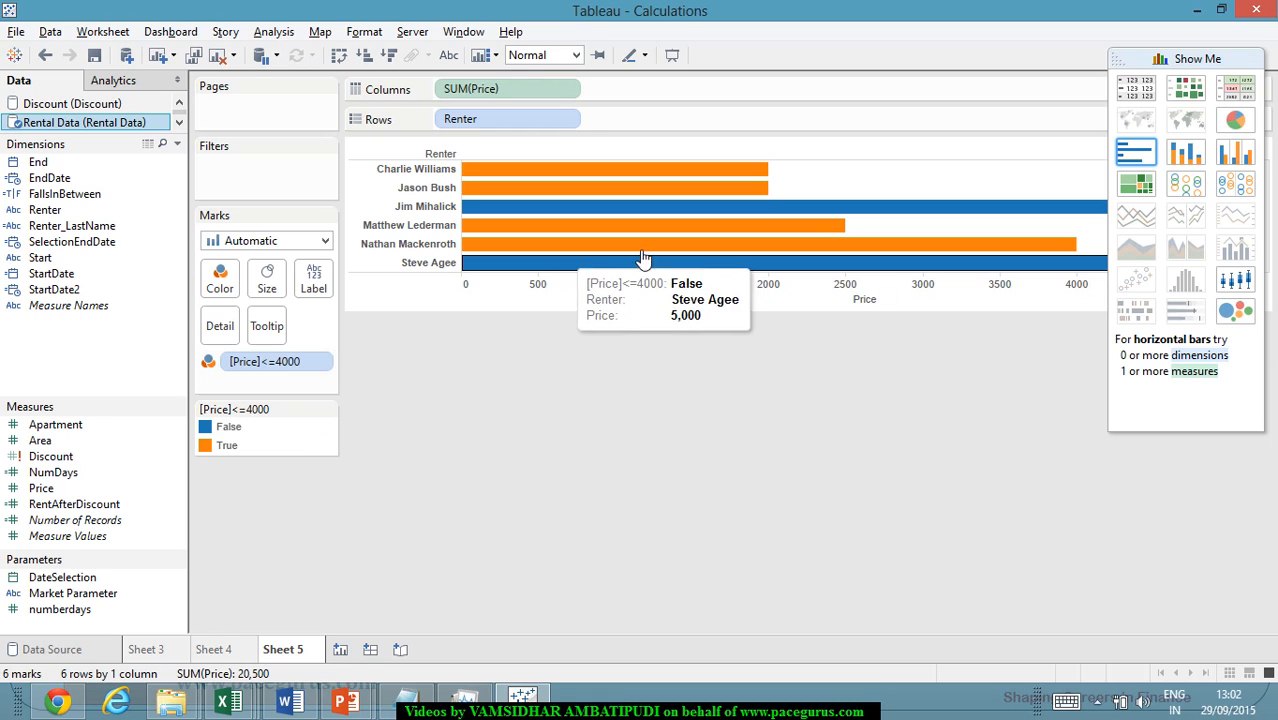
pyautogui.moveTo(660, 404)
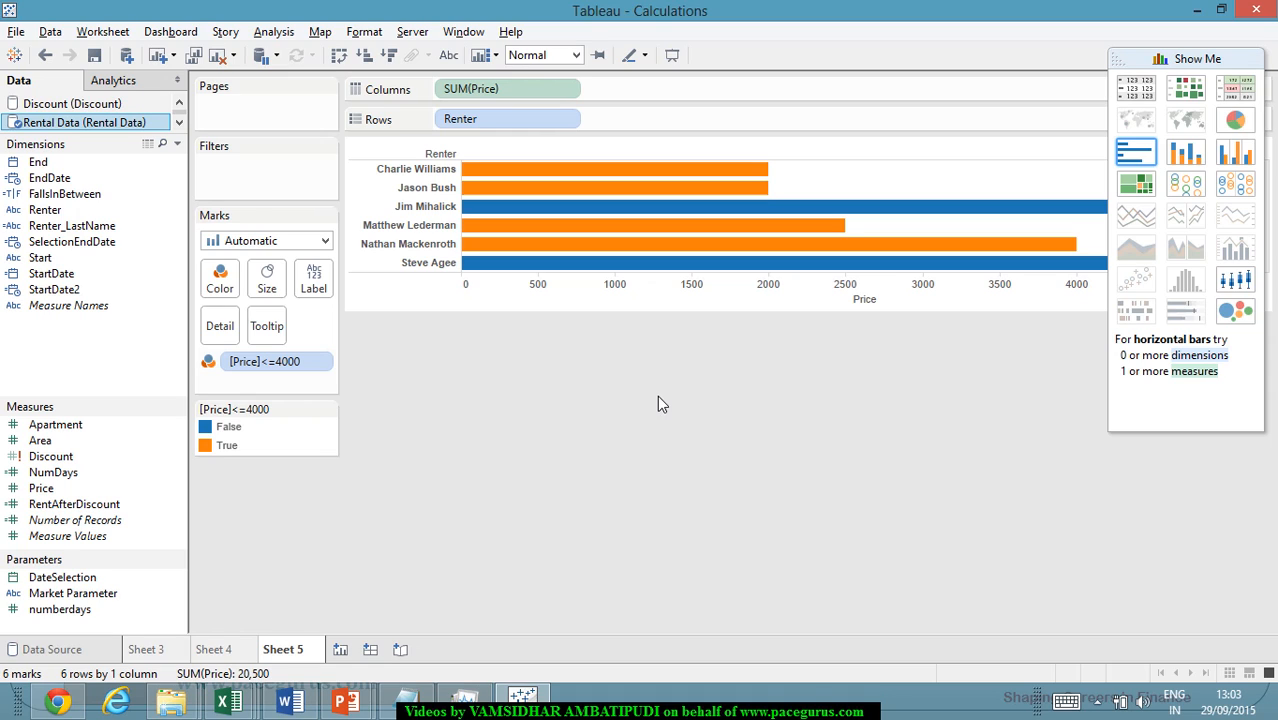
pyautogui.moveTo(716, 402)
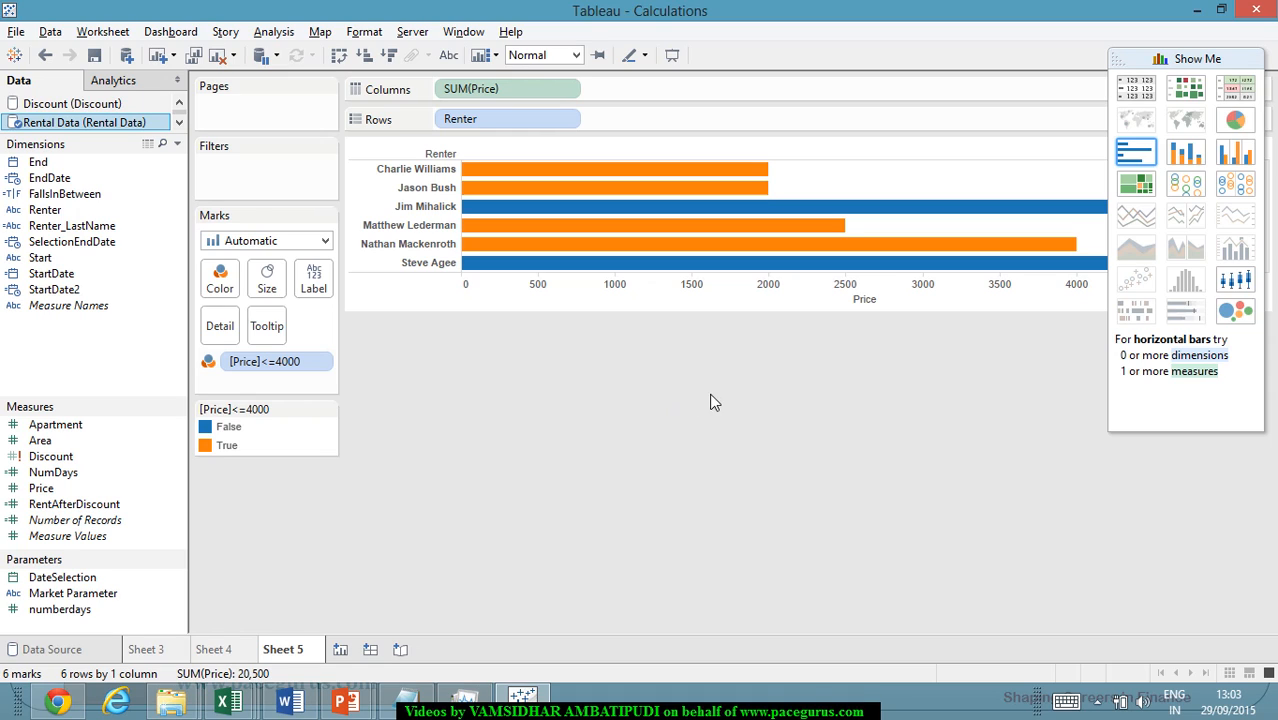
pyautogui.moveTo(716, 444)
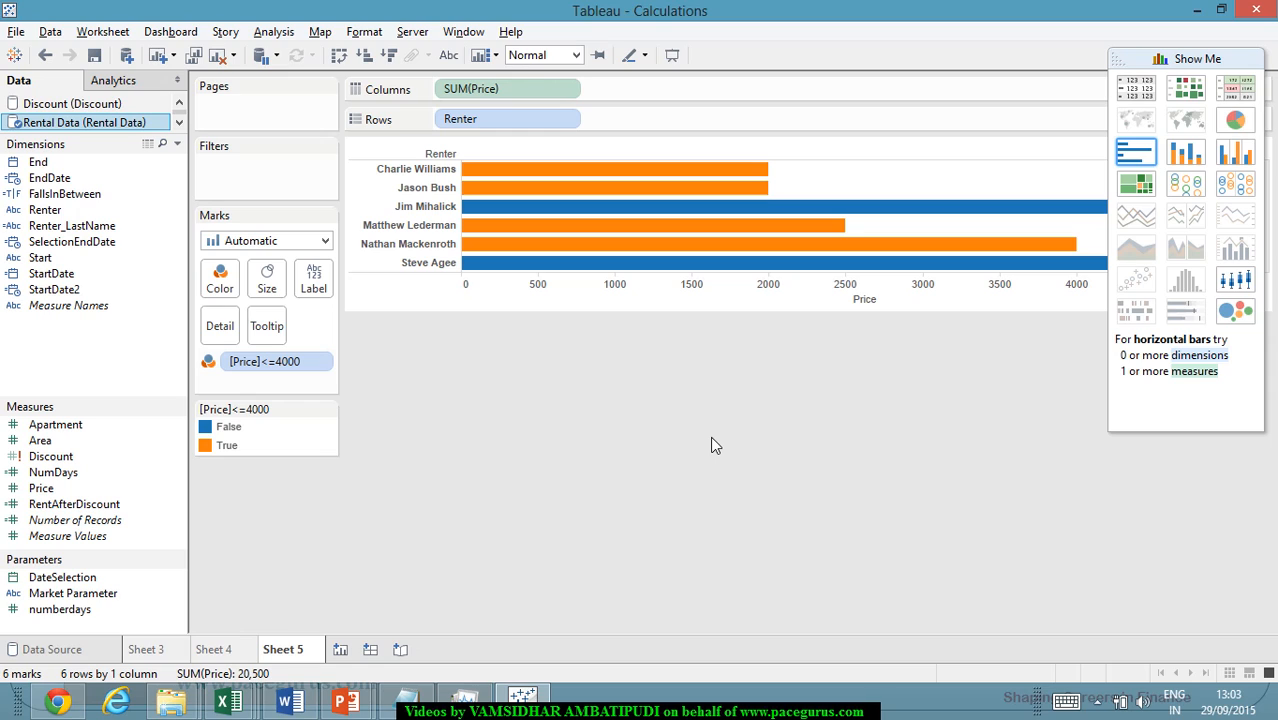